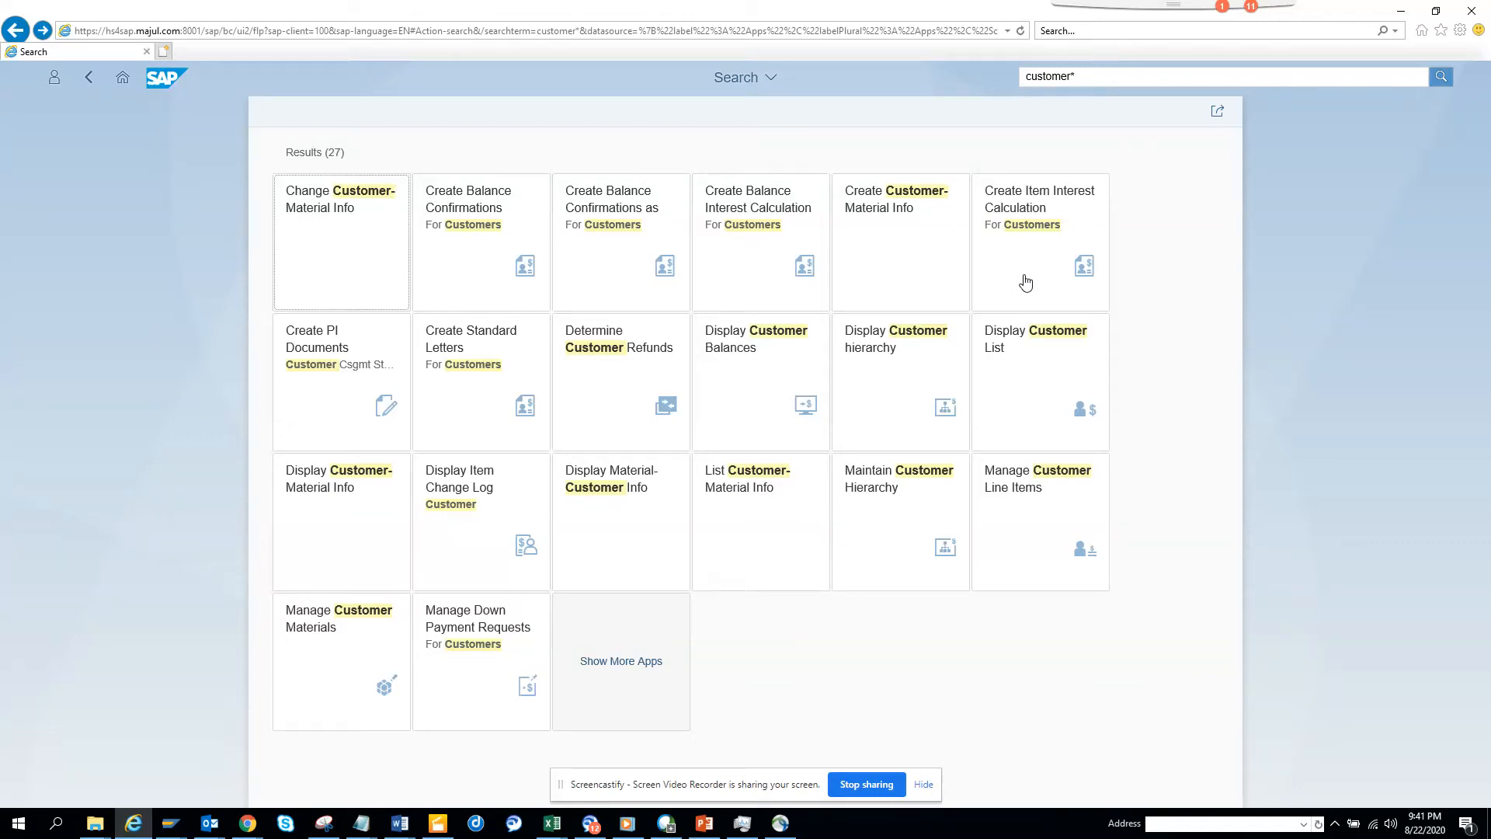
mouse_move(800, 365)
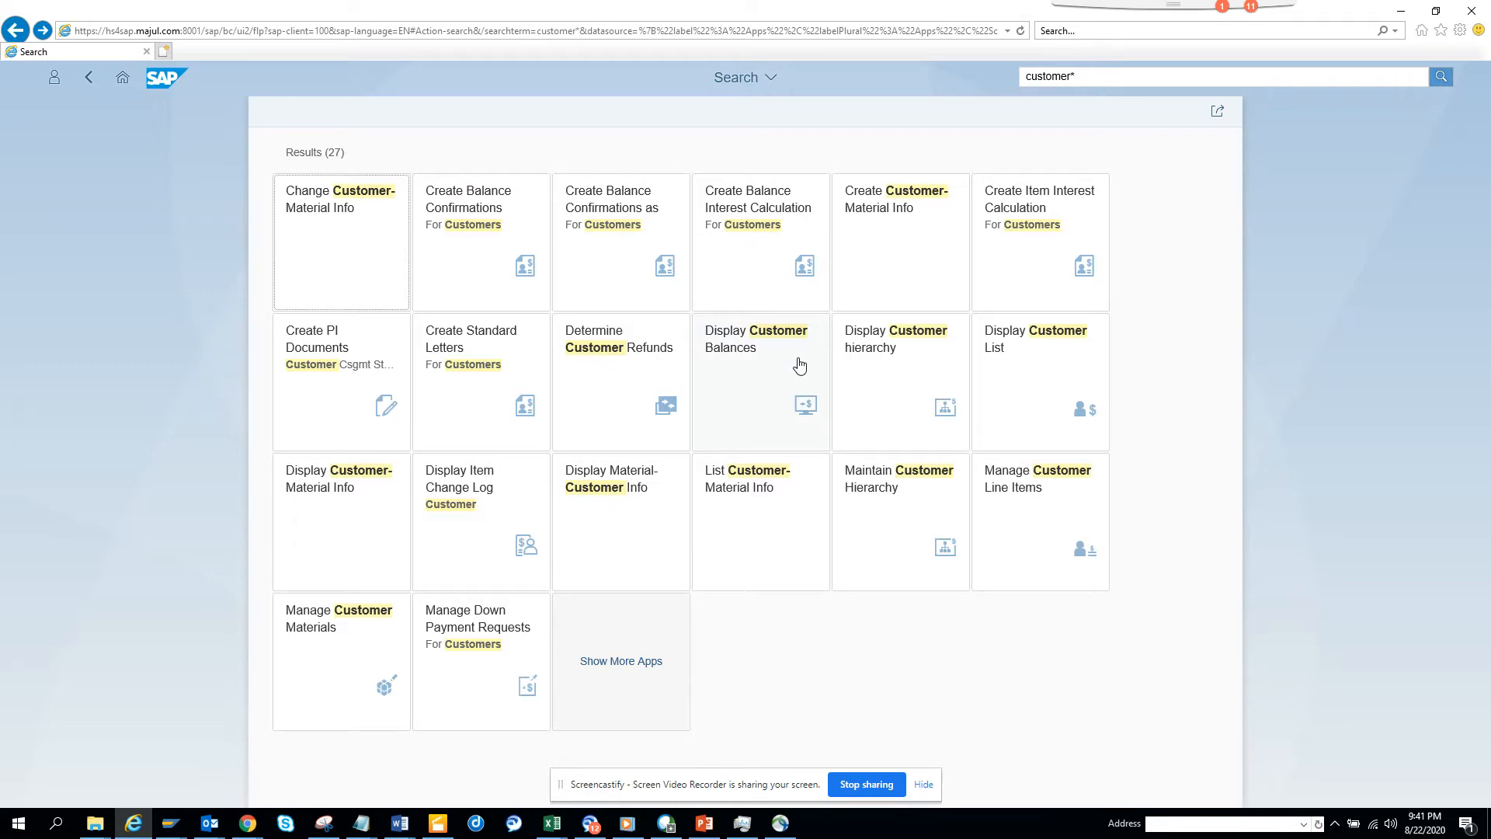
Launch Display Customer Balances from the search results, prefilled with company code 1000 and fiscal year 2020.
left_click(759, 379)
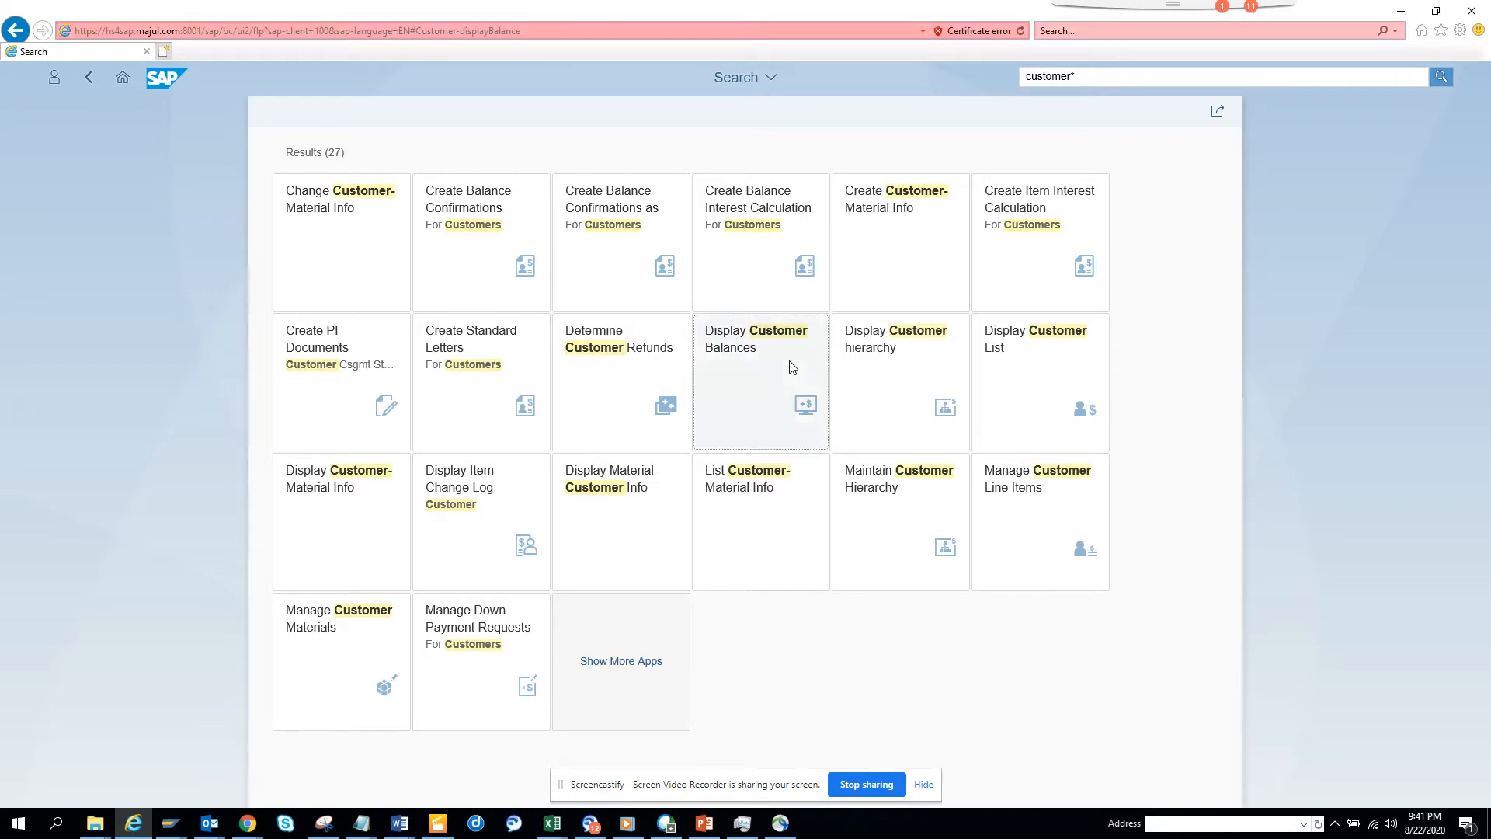
left_click(761, 382)
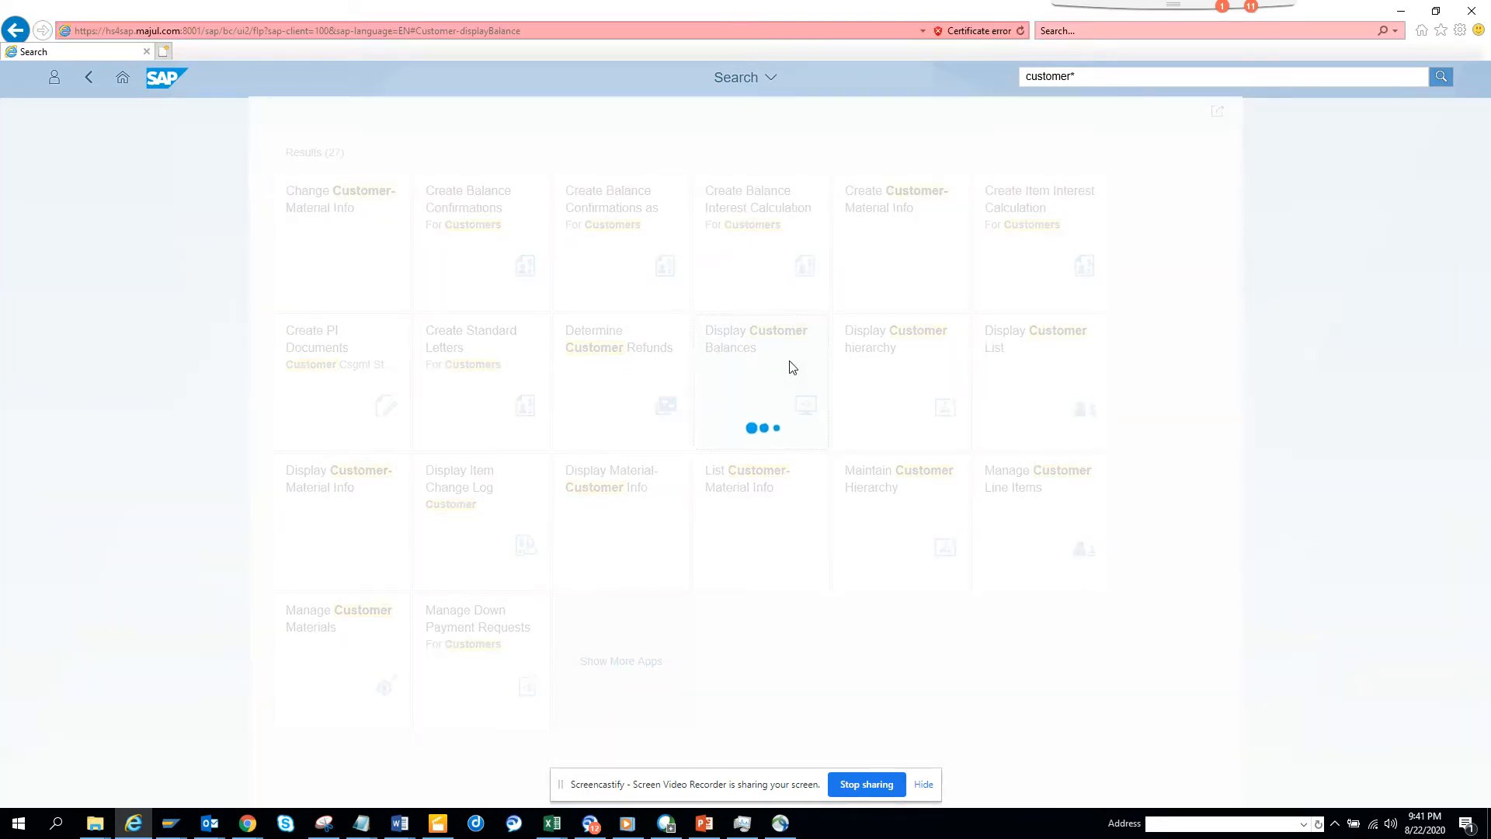
left_click(756, 339)
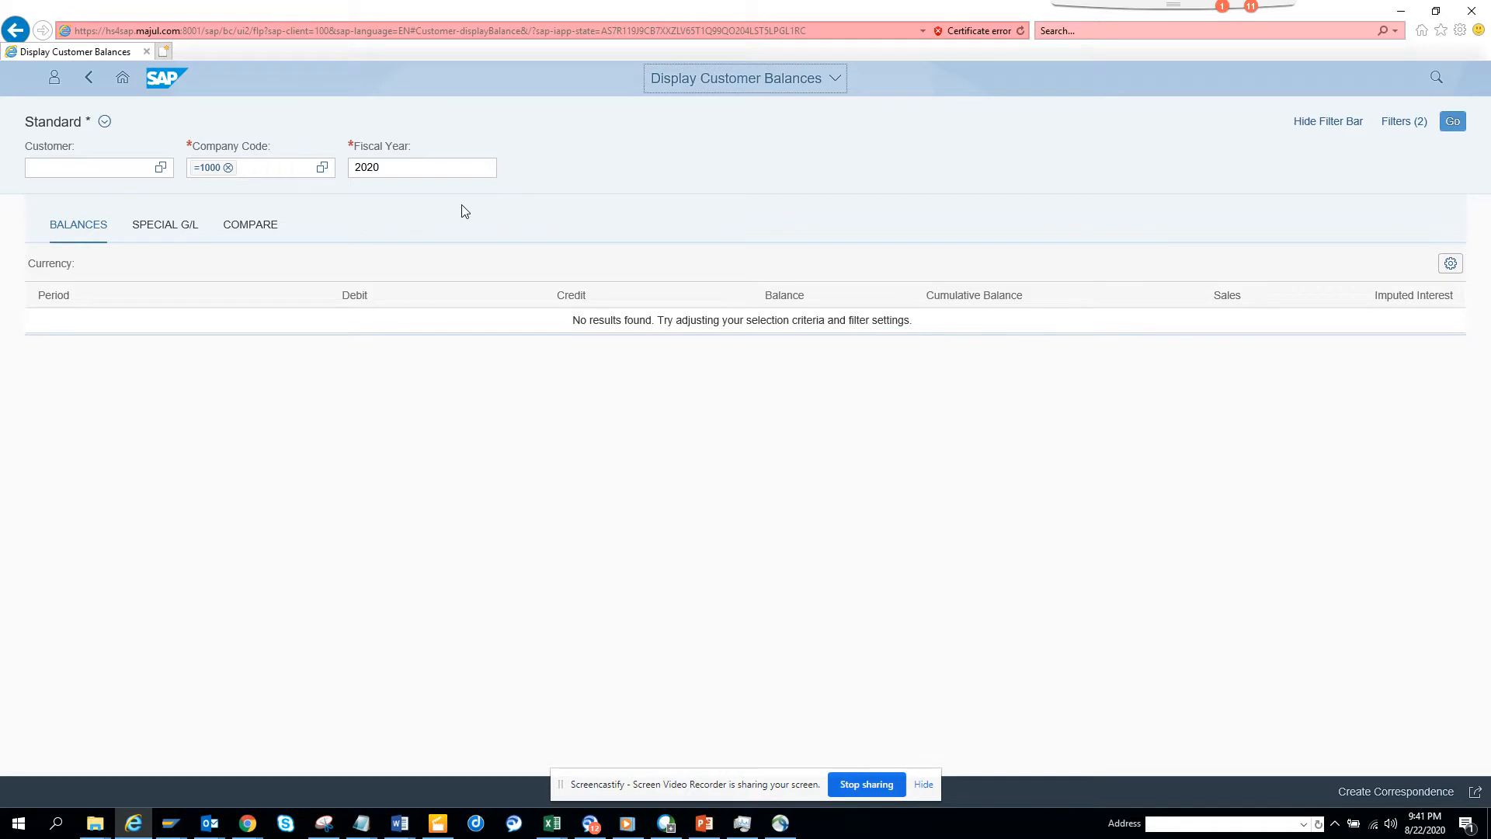
mouse_move(385, 208)
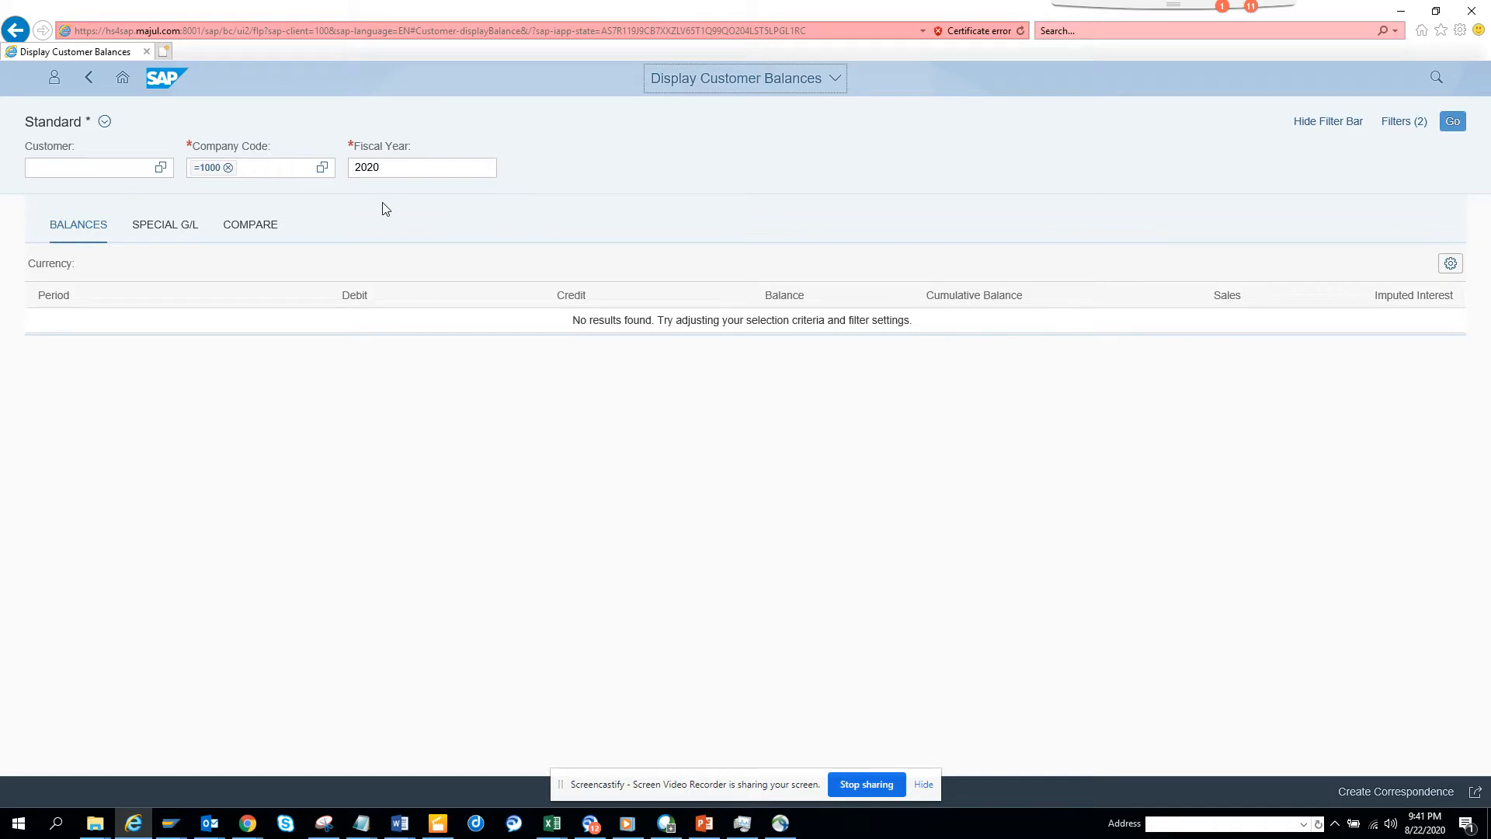
mouse_move(53, 79)
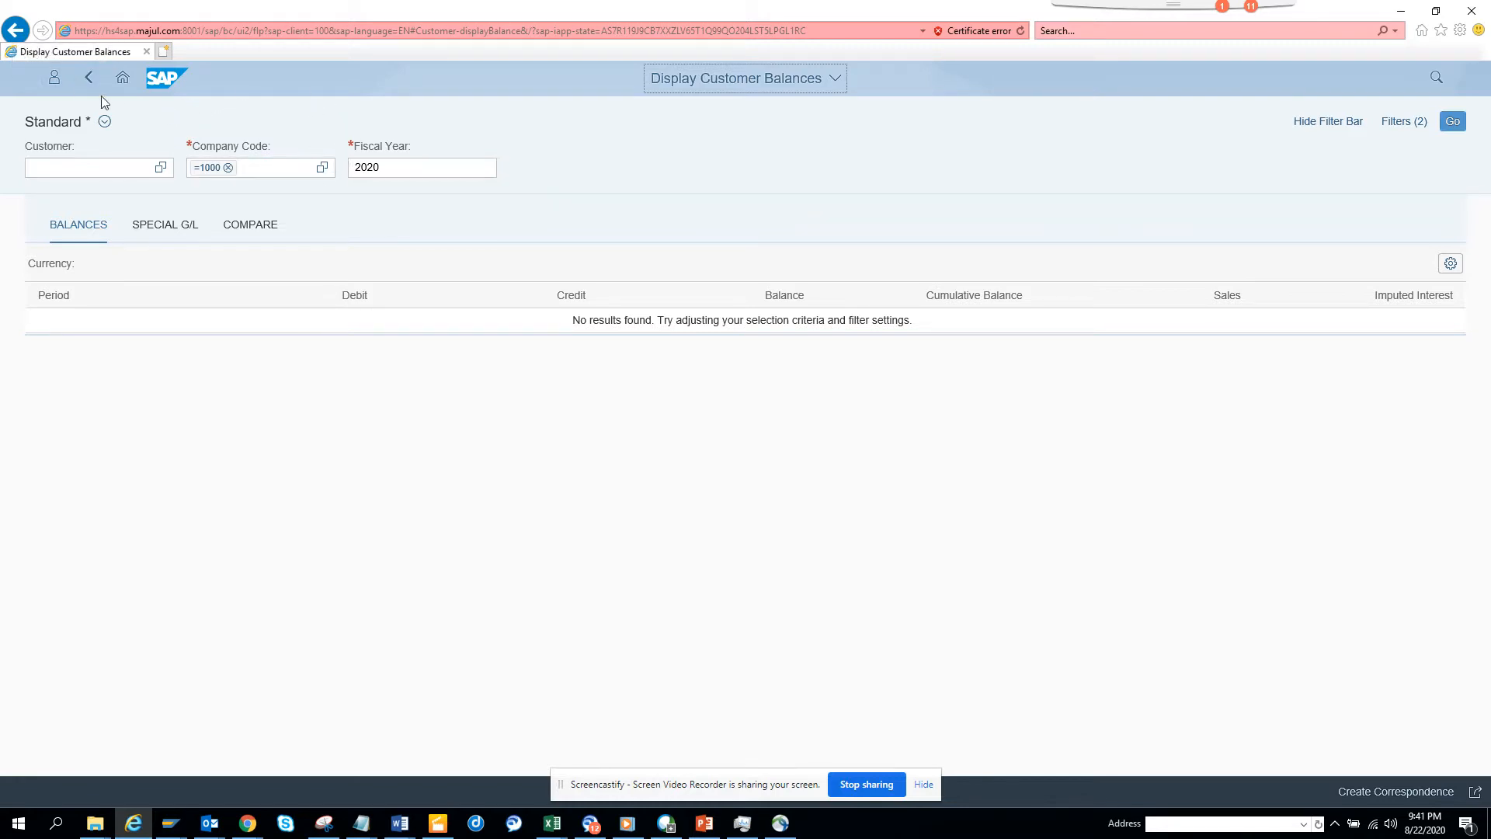
Reach the Default Values page of the Fiori user settings.
left_click(55, 78)
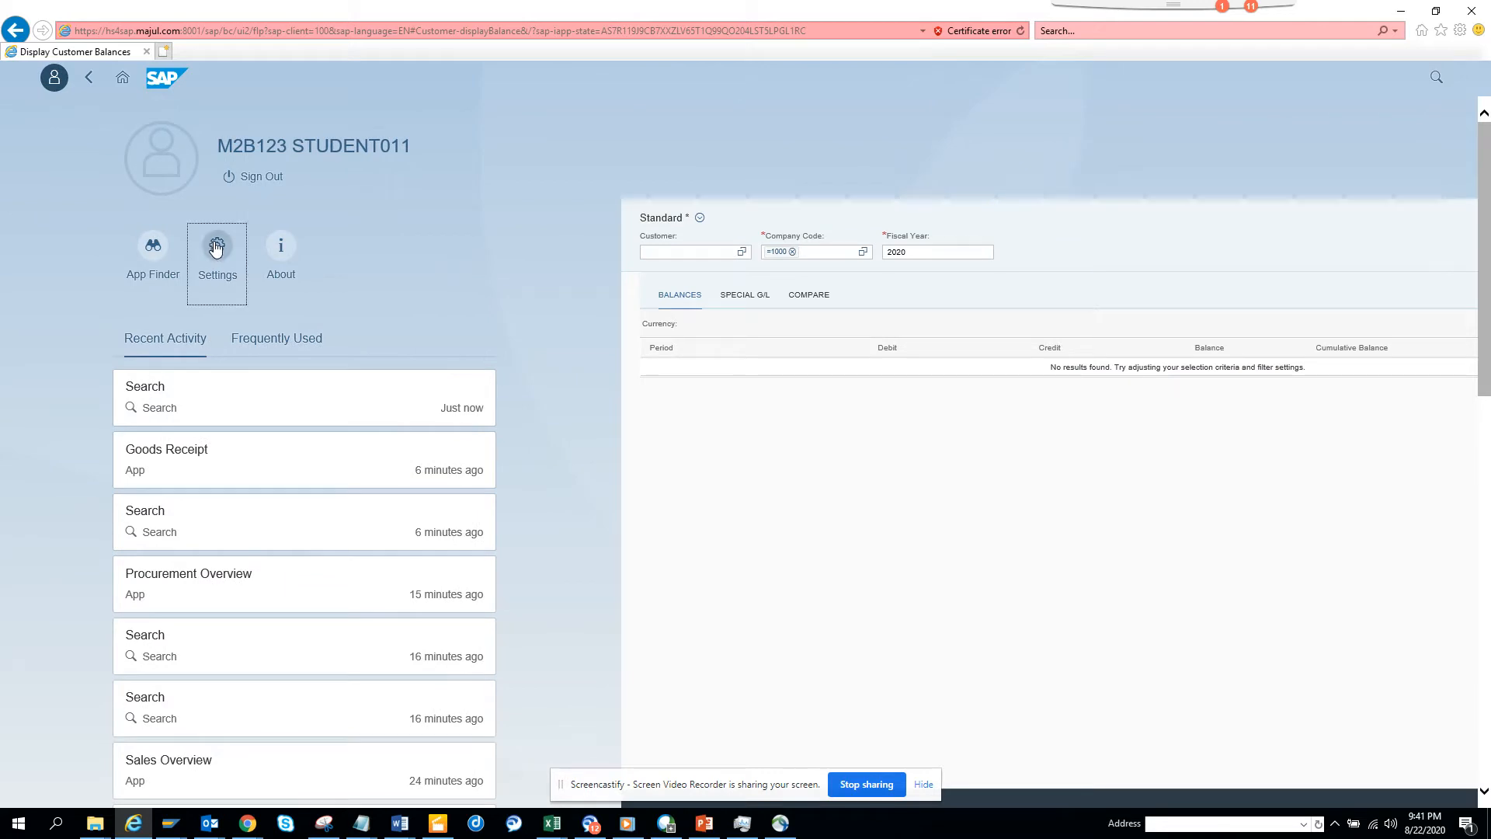
left_click(216, 245)
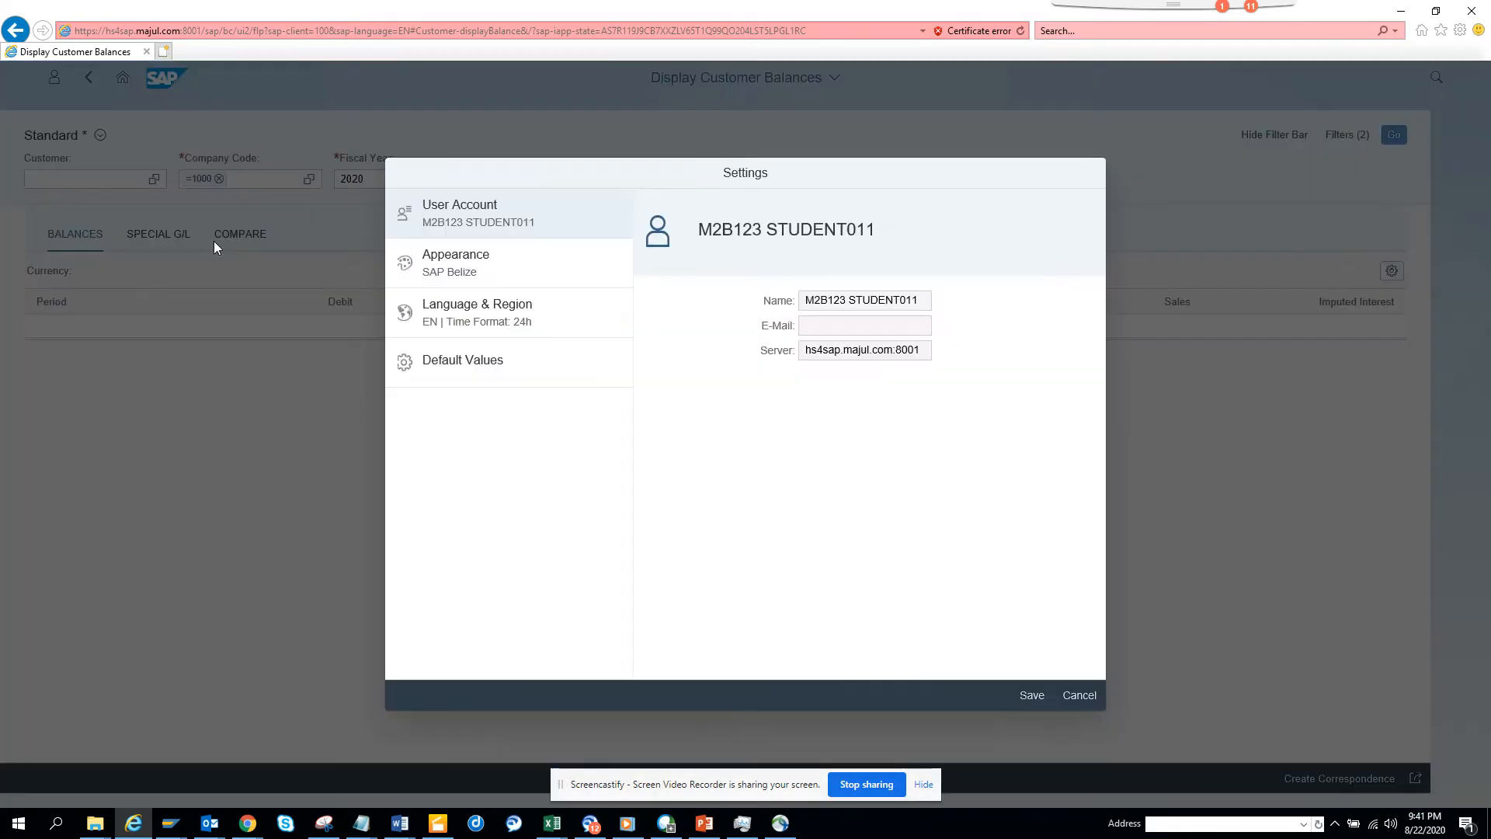
left_click(463, 360)
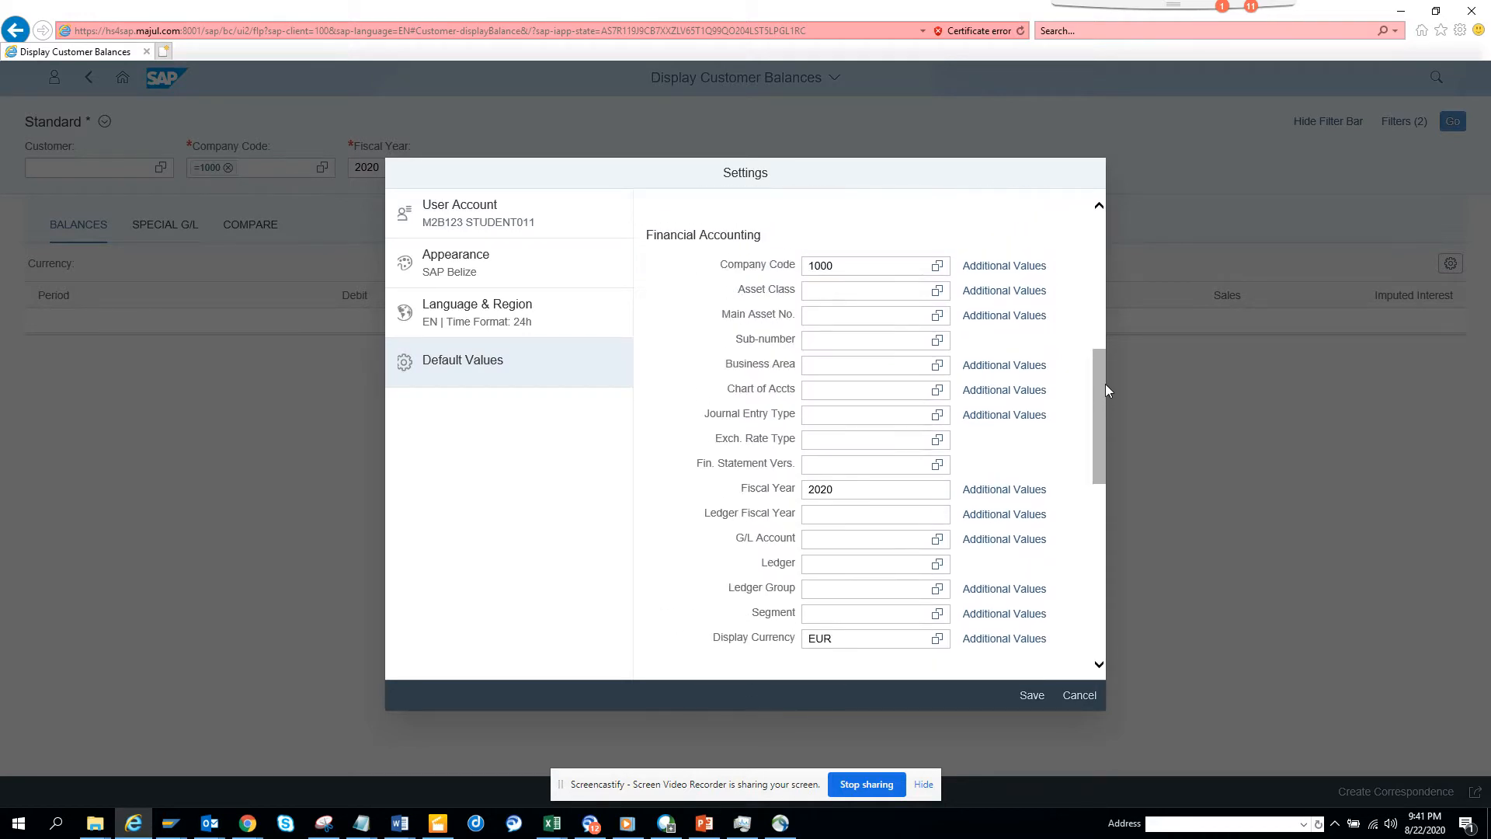
scroll("down", 3)
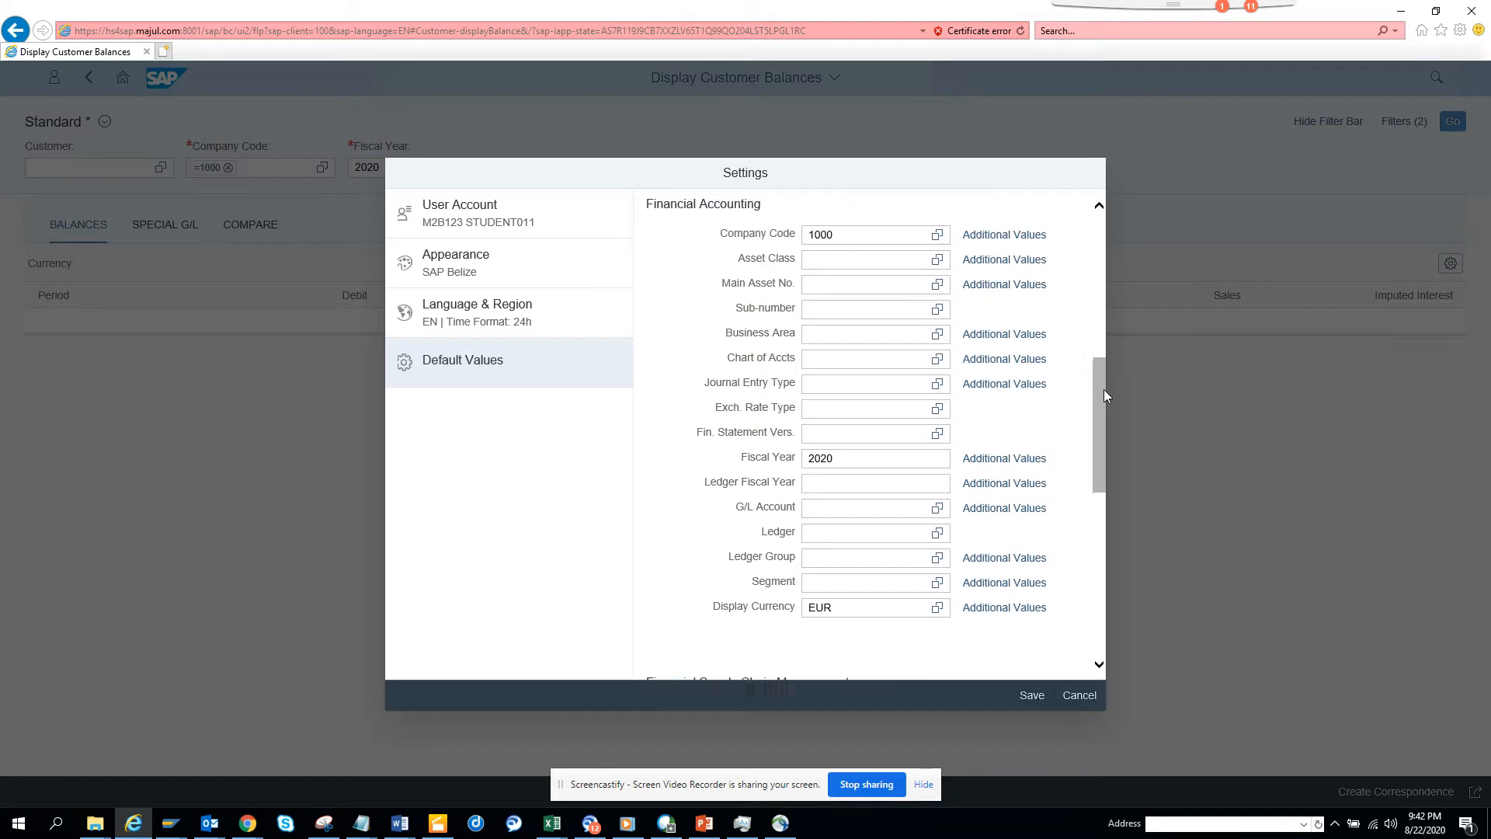
Replace the default Company Code 1000 with 1710.
left_click(864, 245)
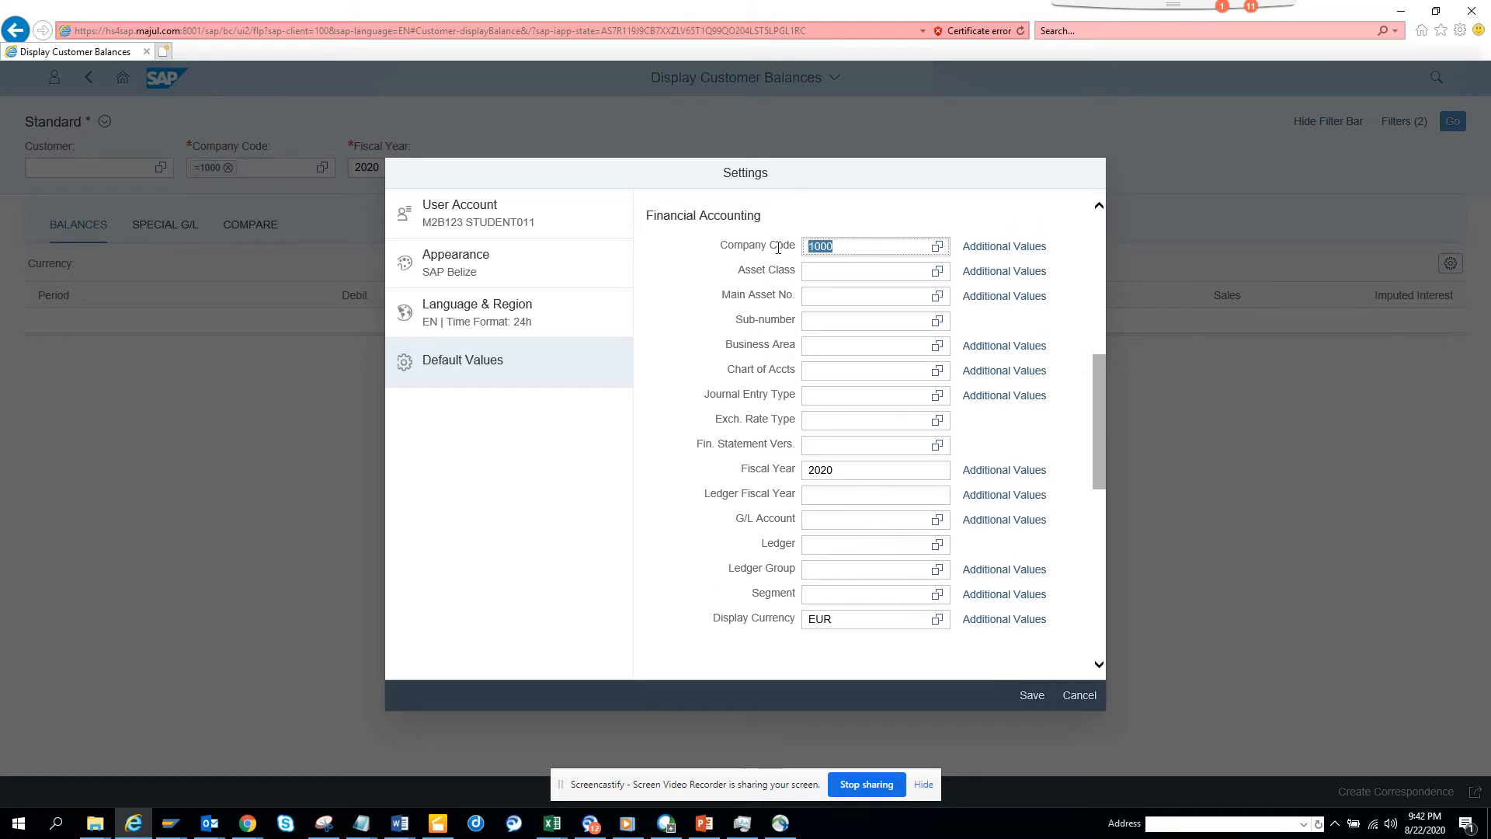
type("1")
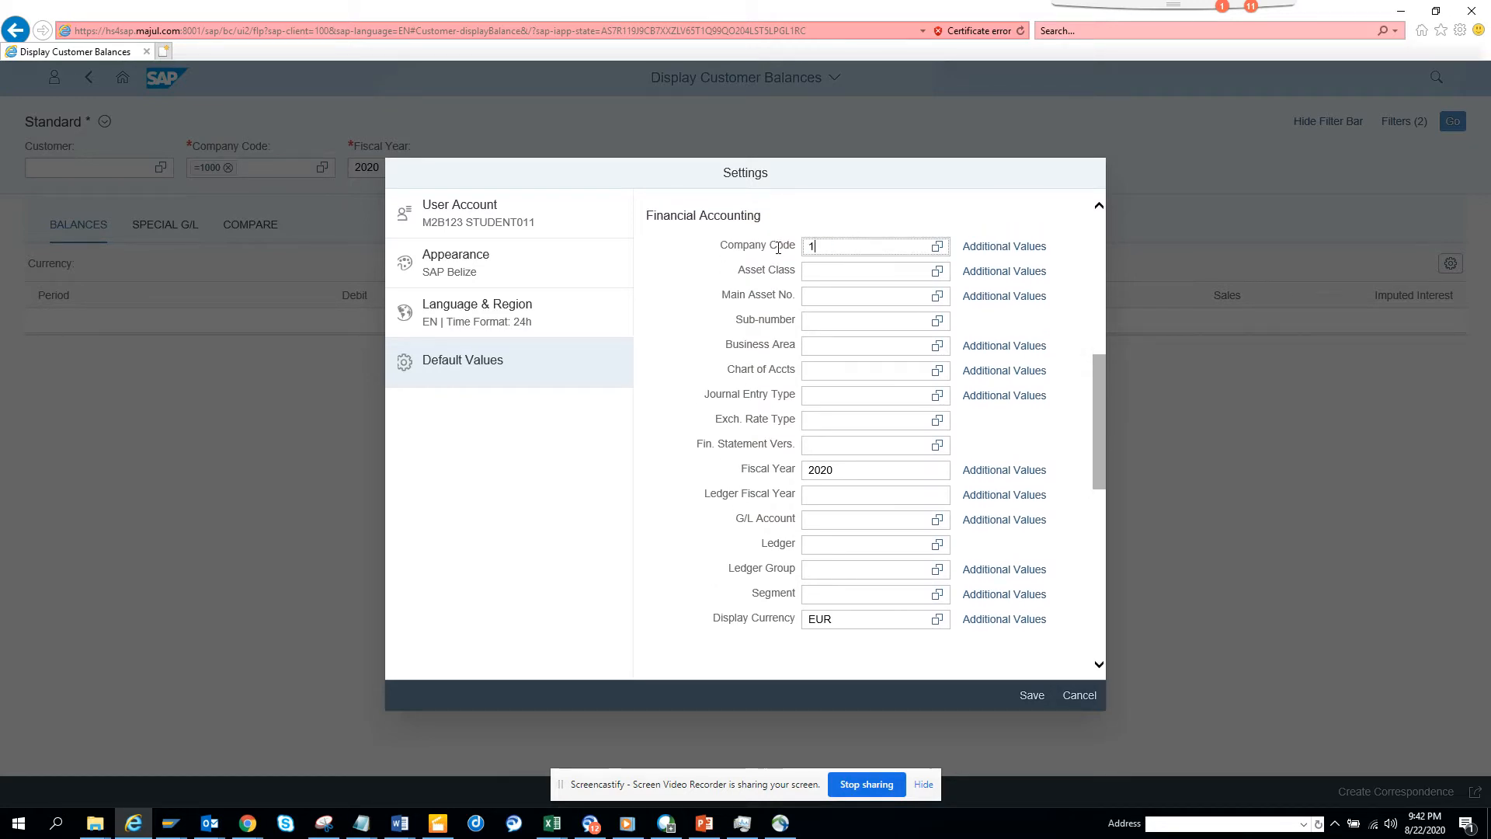
type("710")
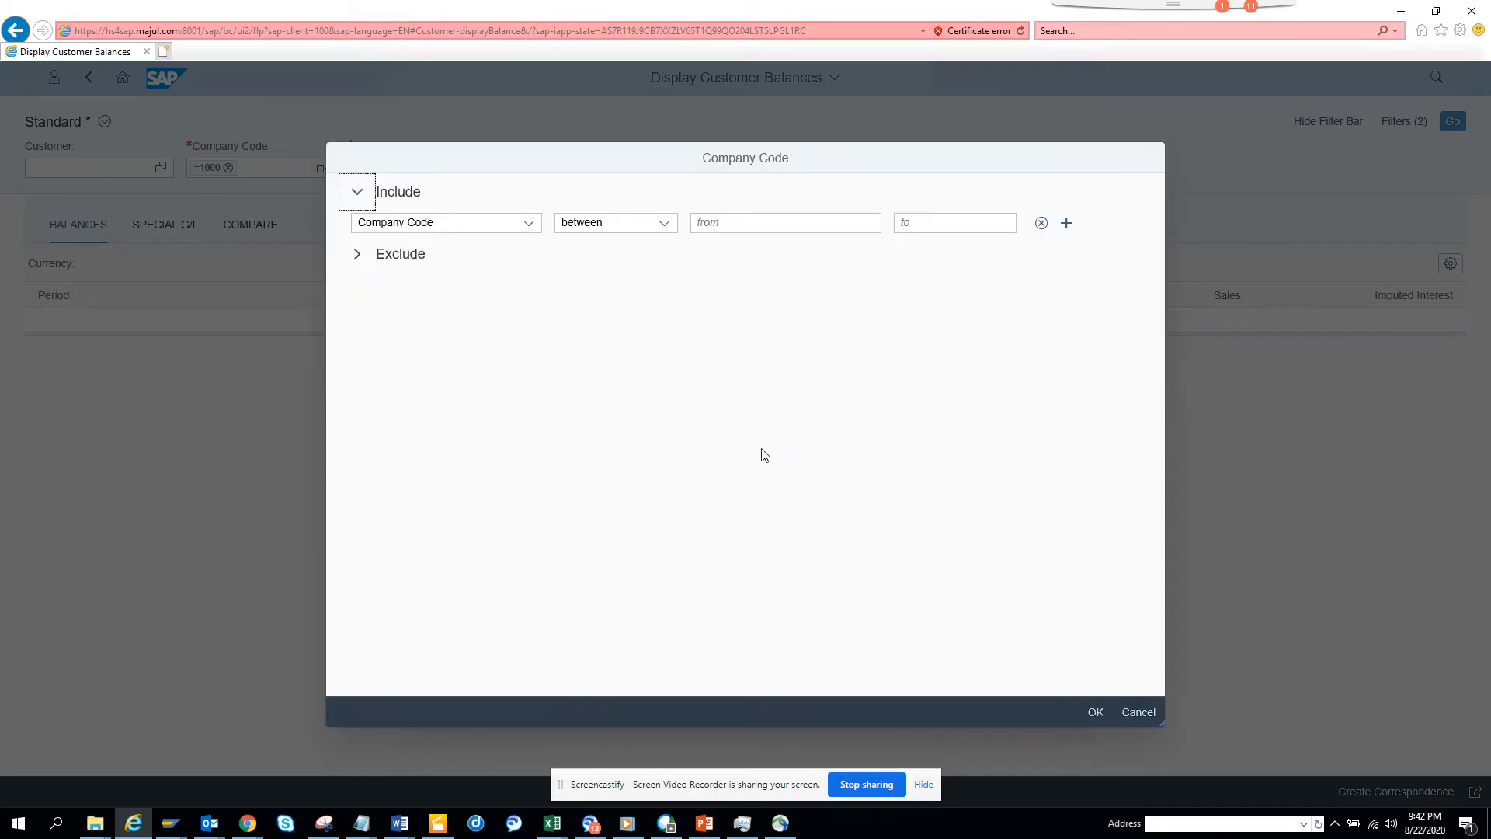
Define an Include-between company code range from 1000 to 1710 and confirm it.
left_click(785, 224)
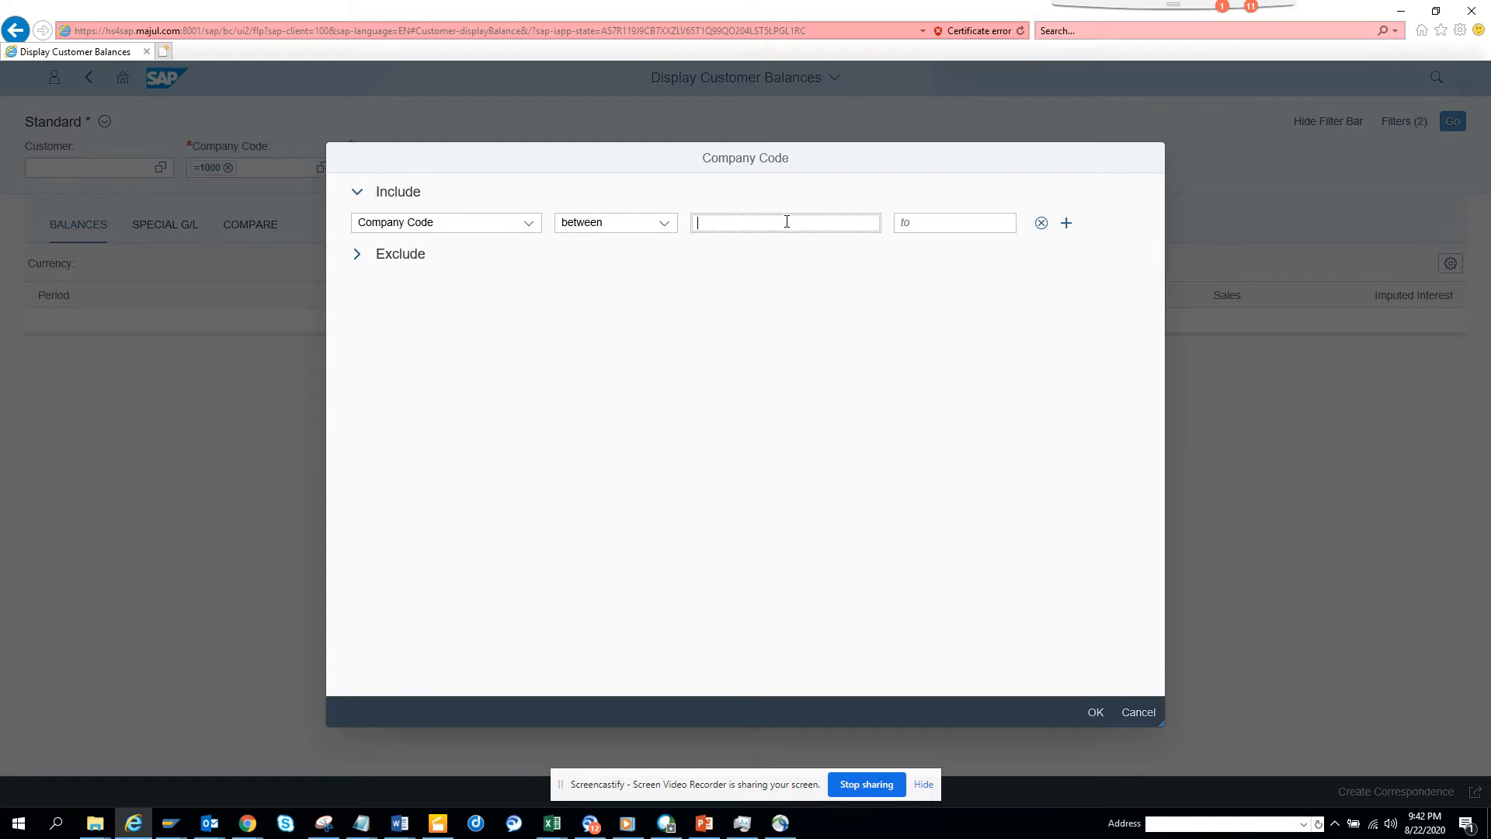
type("1000")
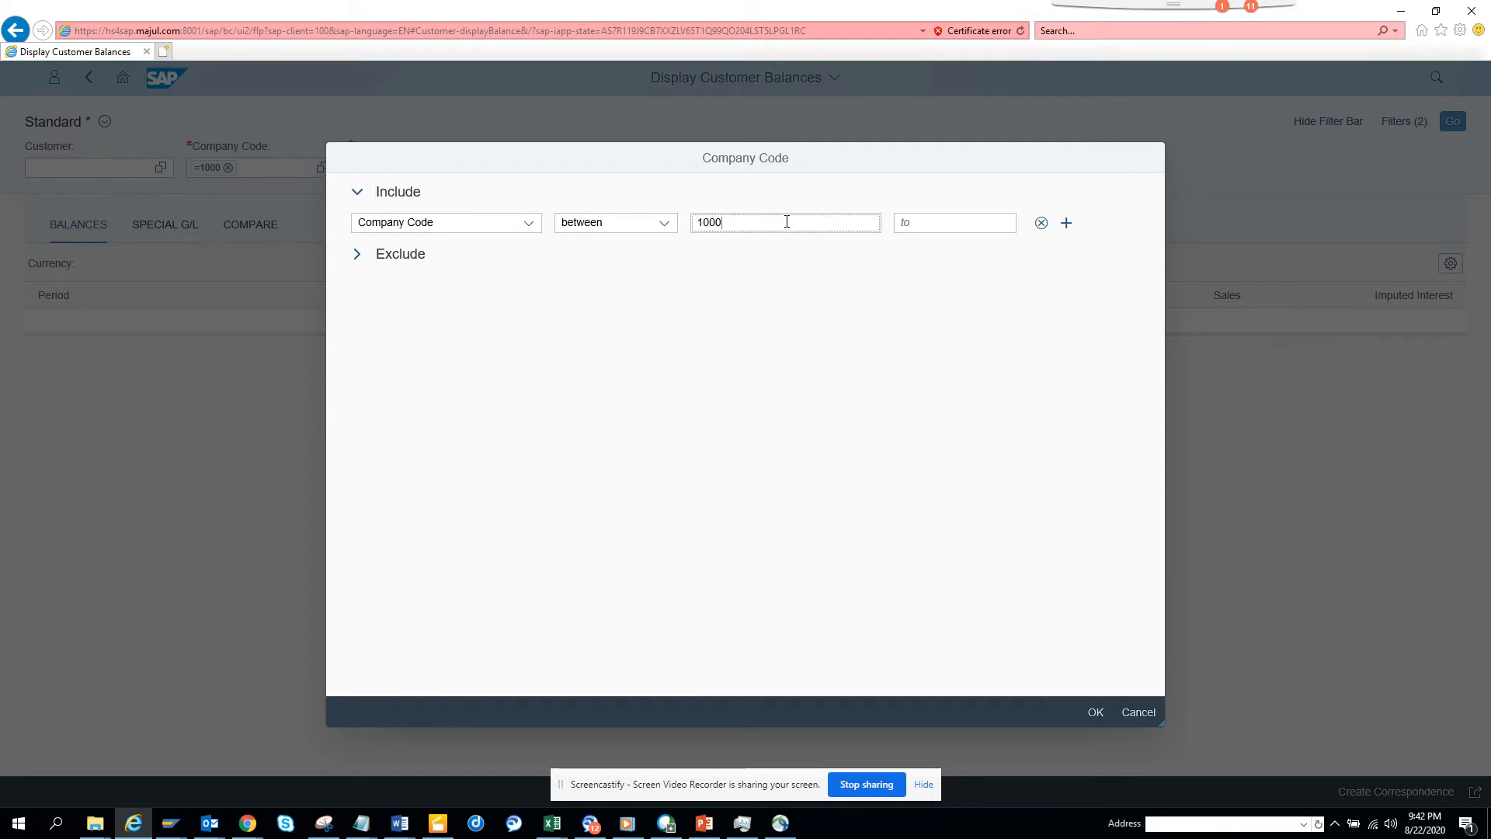
type("1")
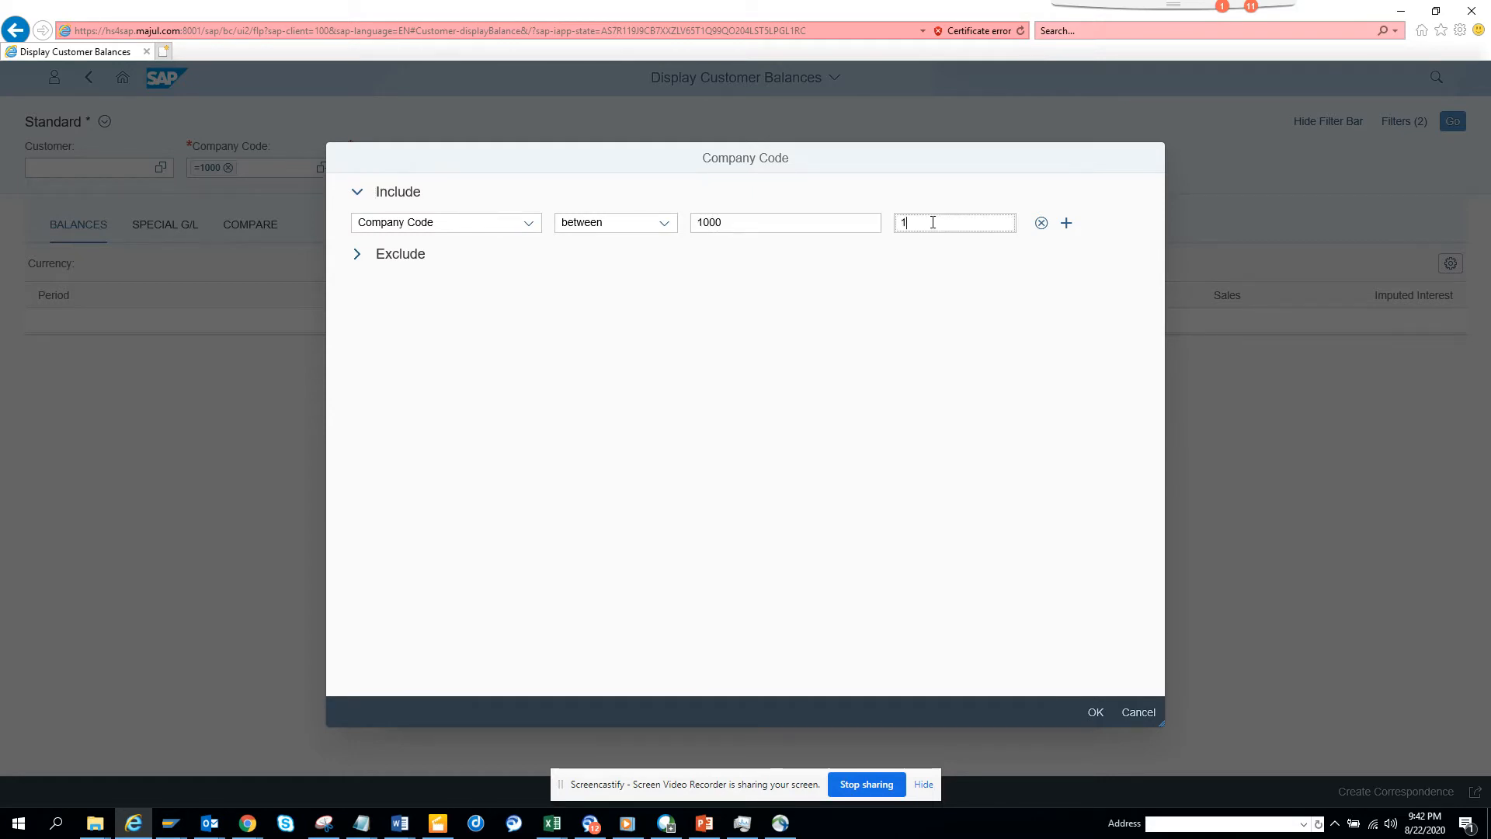
type("710")
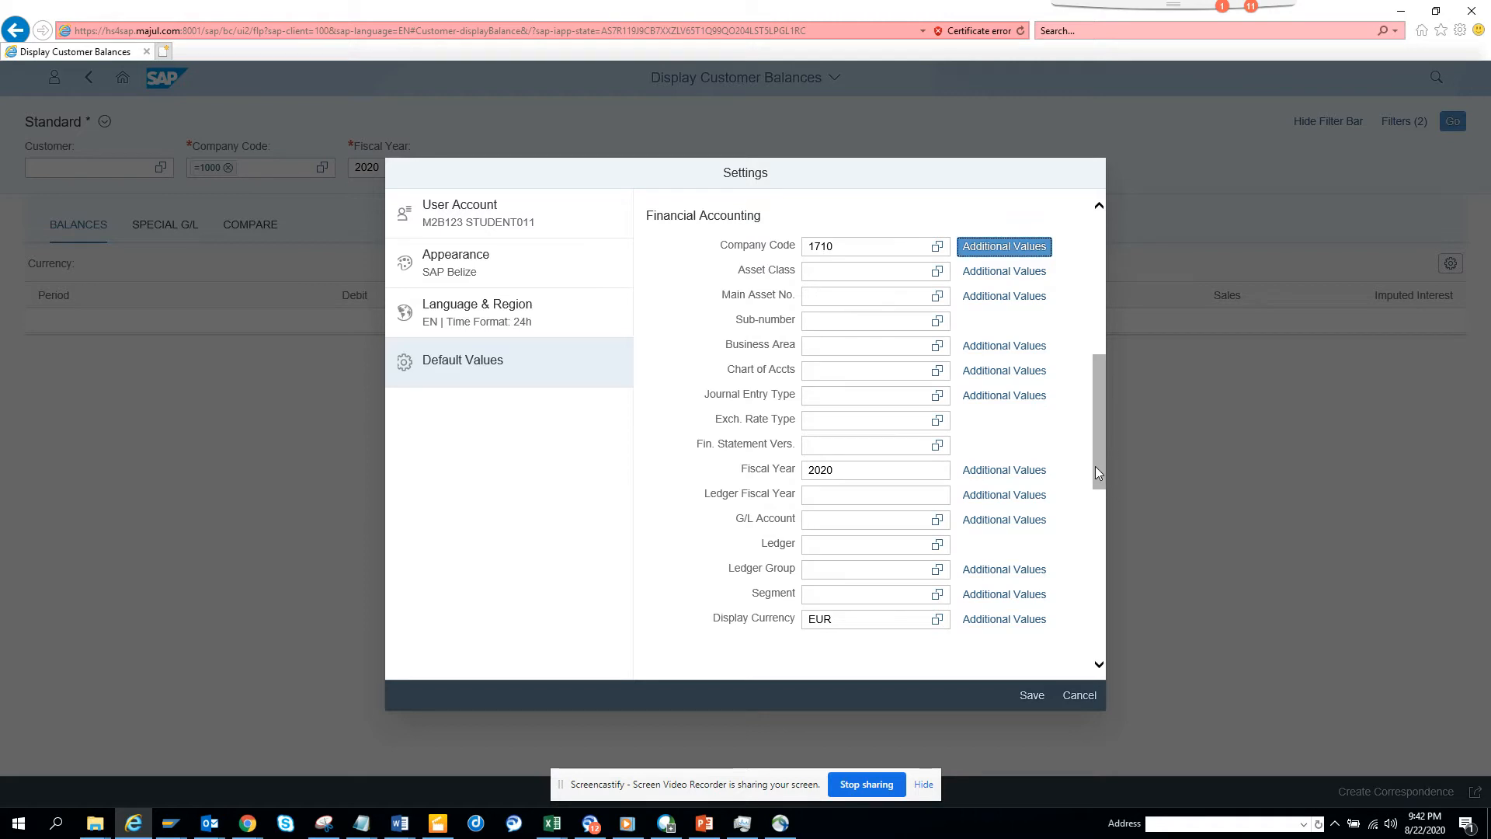
Save the changed default values and return to Display Customer Balances.
scroll("down", 3)
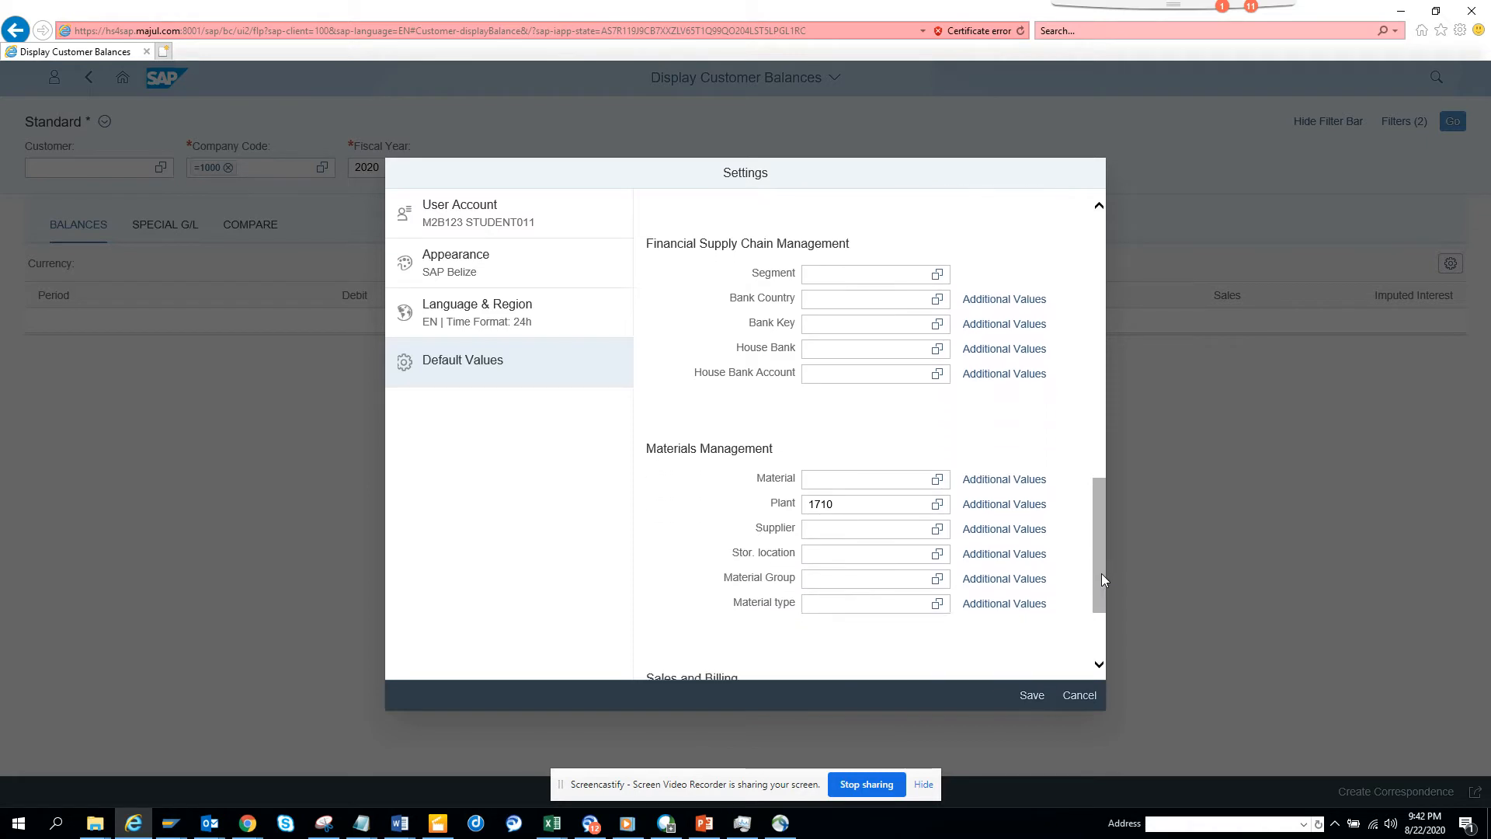
scroll("down", 3)
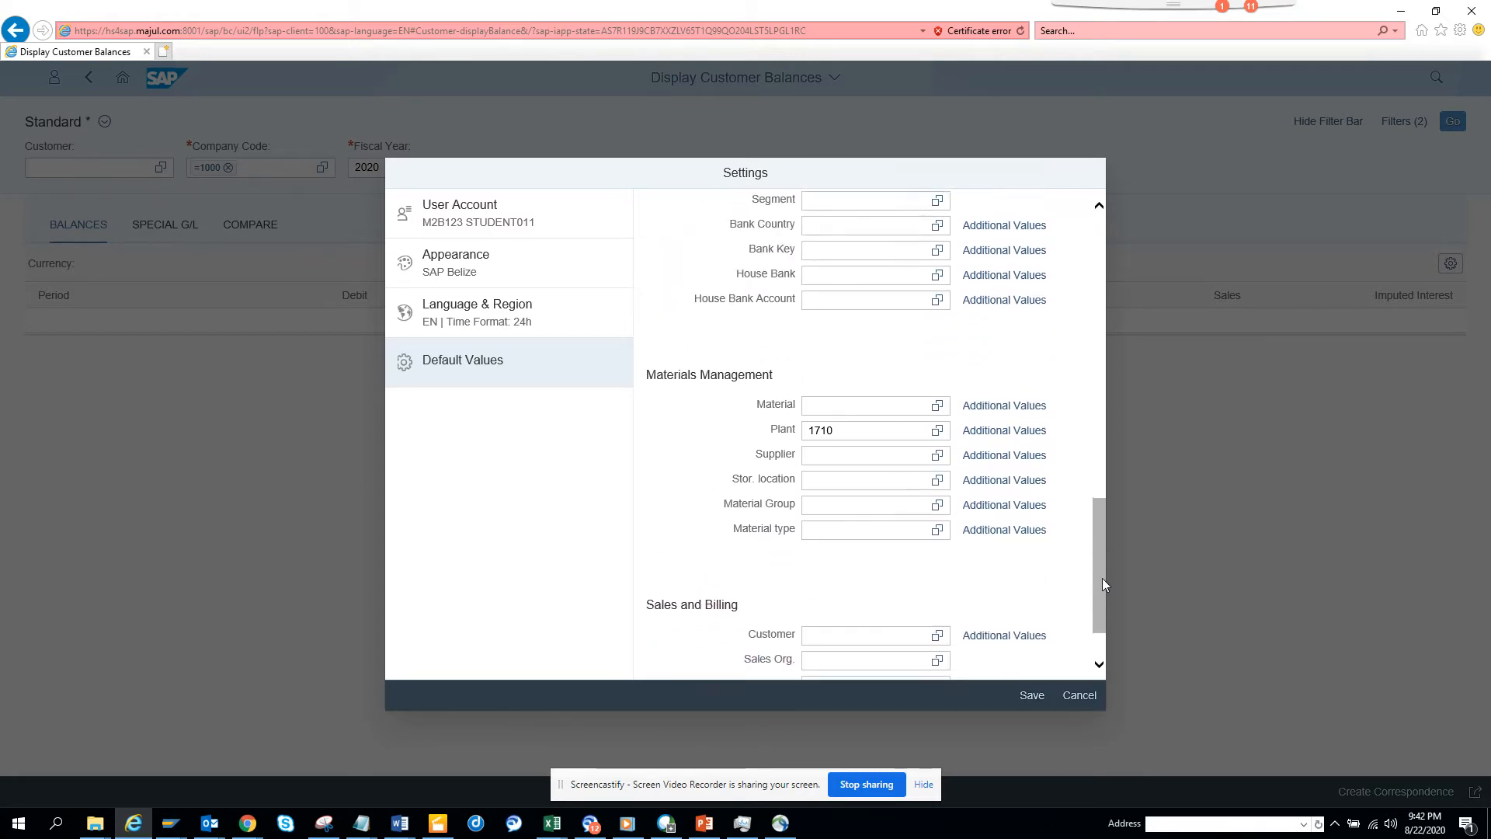
scroll("down", 3)
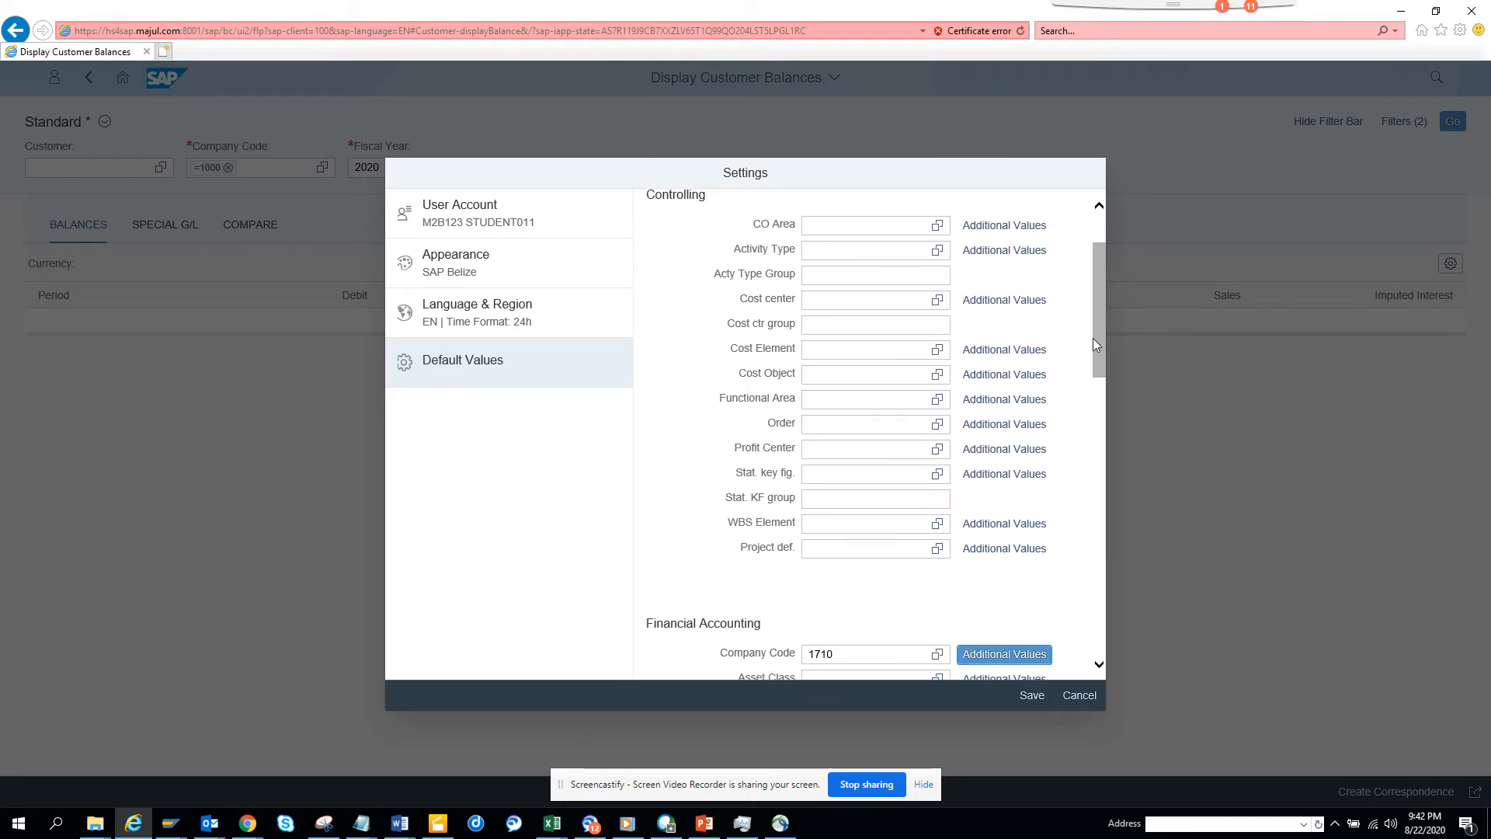
scroll("down", 3)
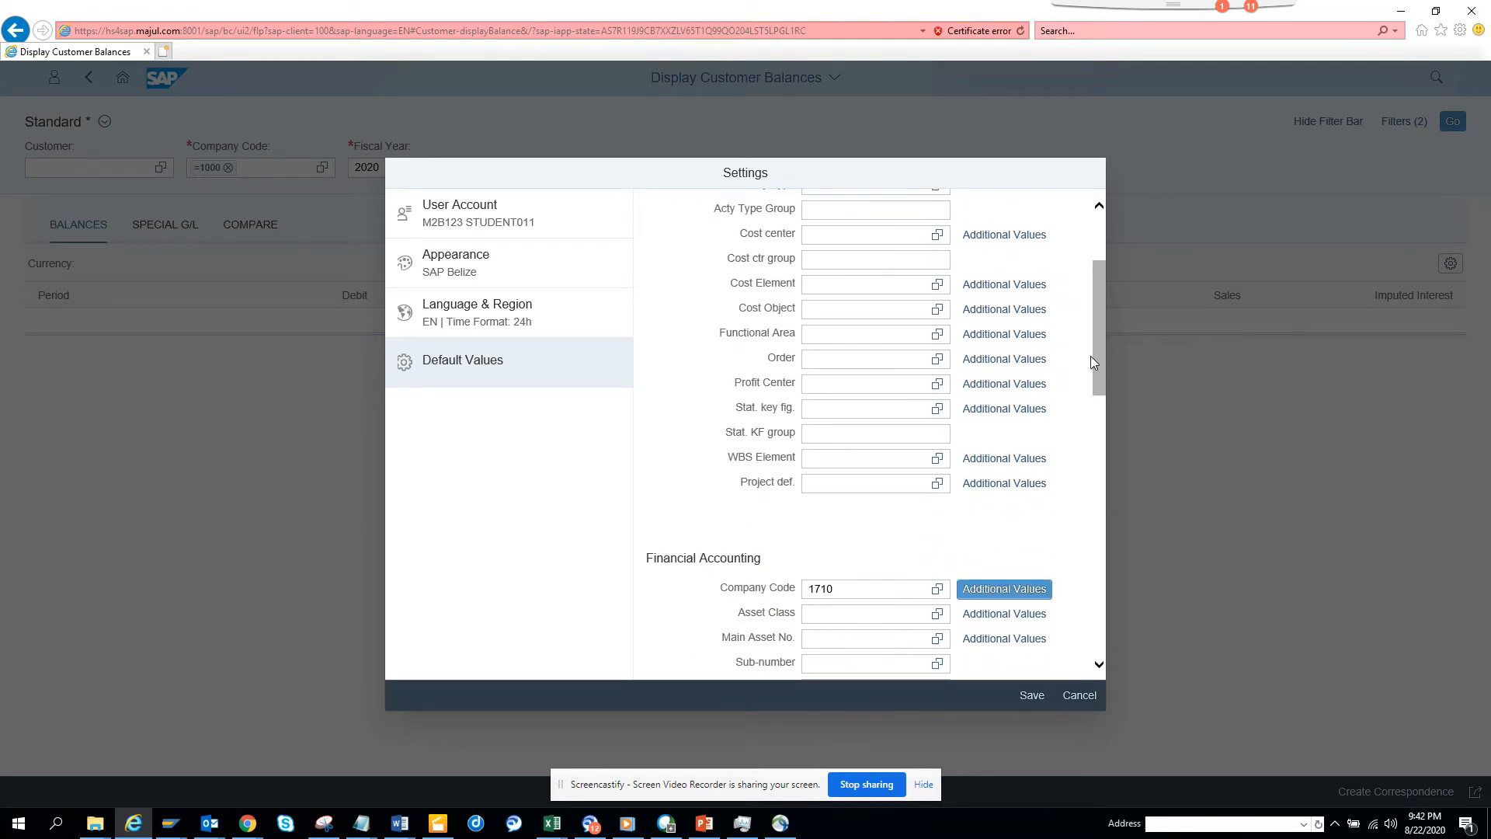
scroll("down", 3)
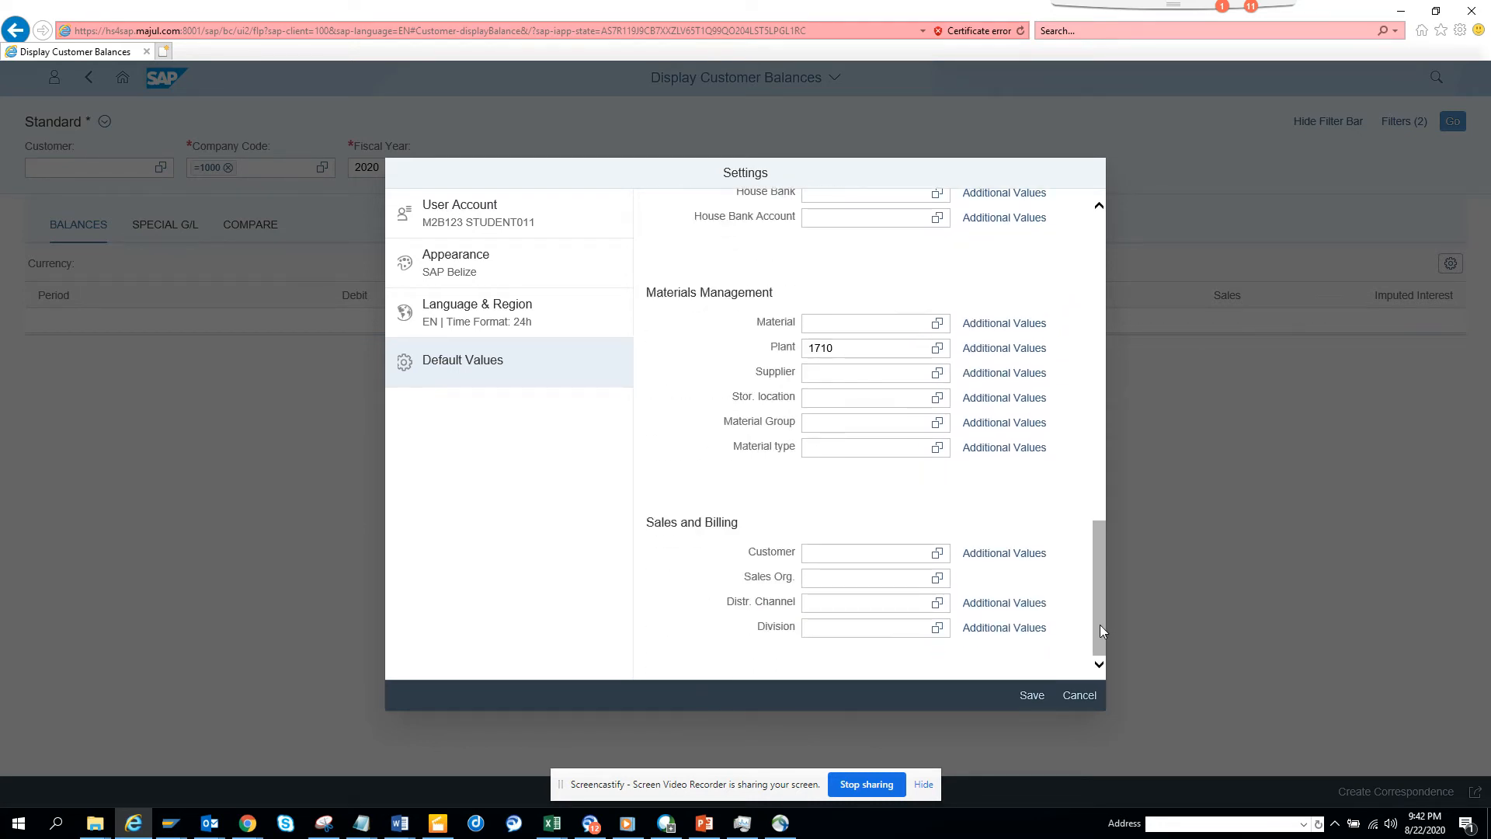
left_click(1031, 694)
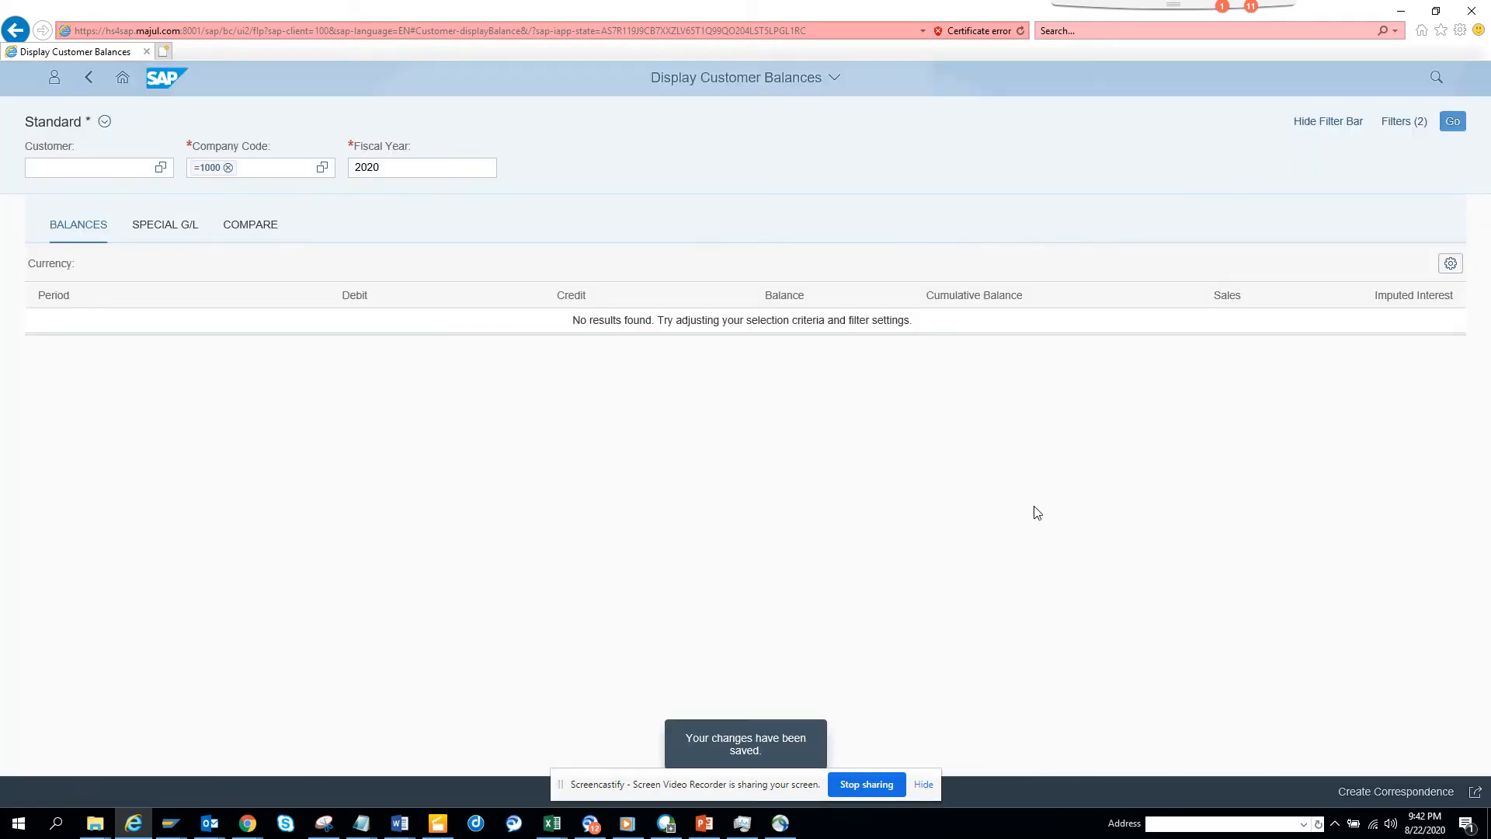
mouse_move(784, 649)
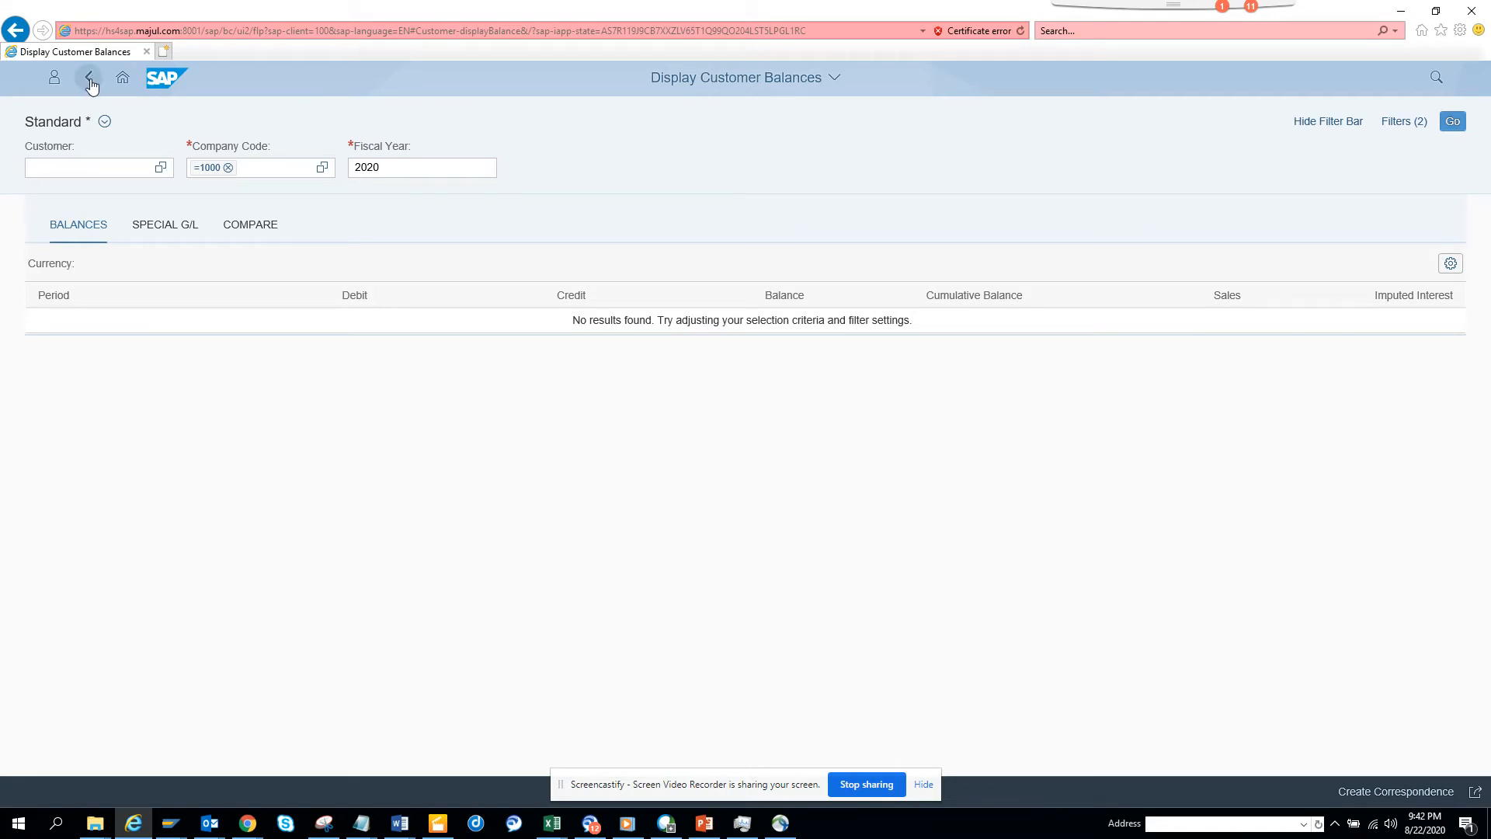
Reopen Display Customer Balances with codes 1000 to 1710 prefilled and dismiss the same-currency error.
left_click(89, 78)
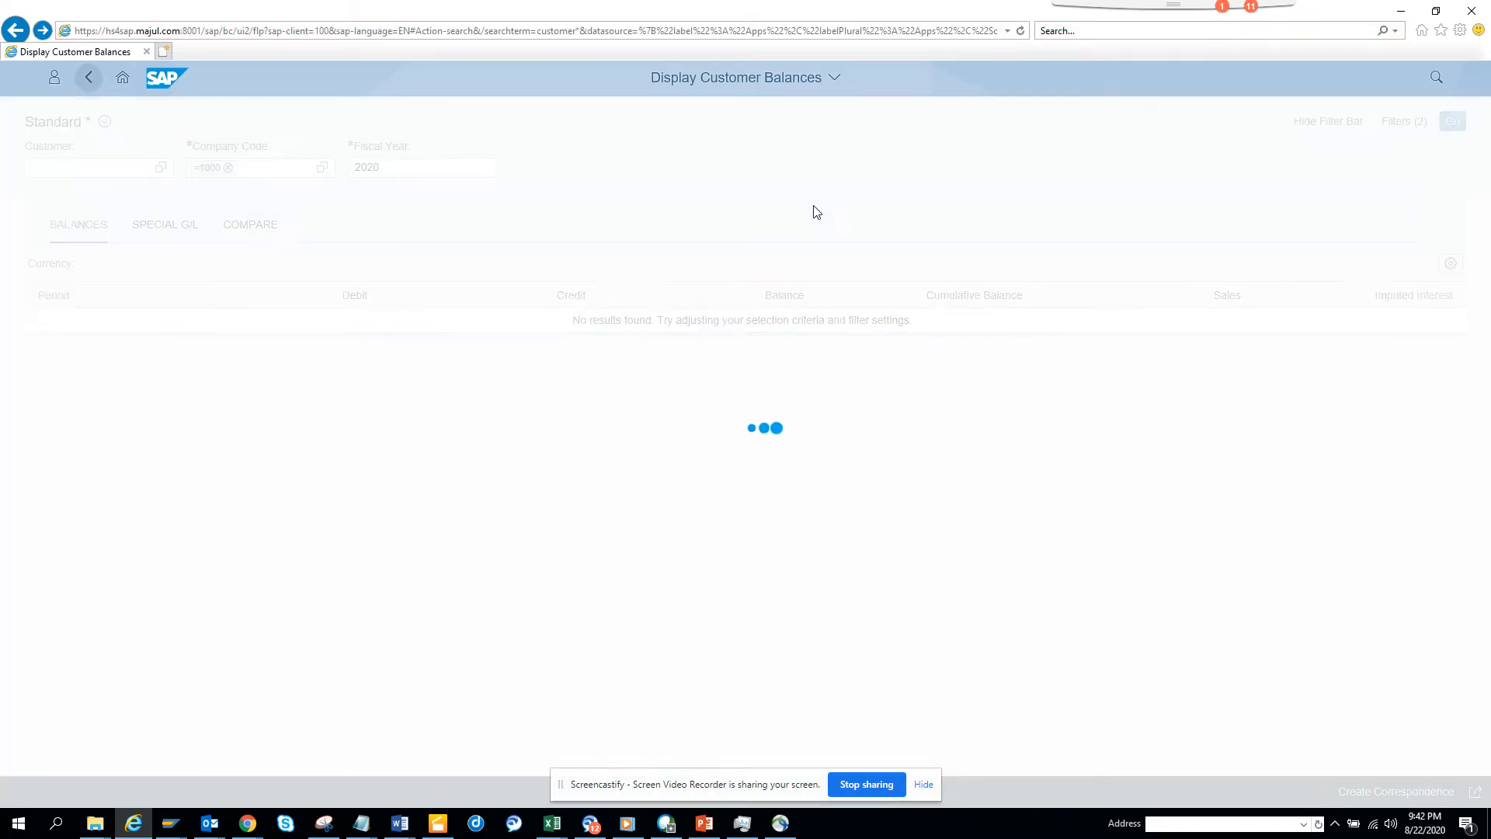
left_click(87, 77)
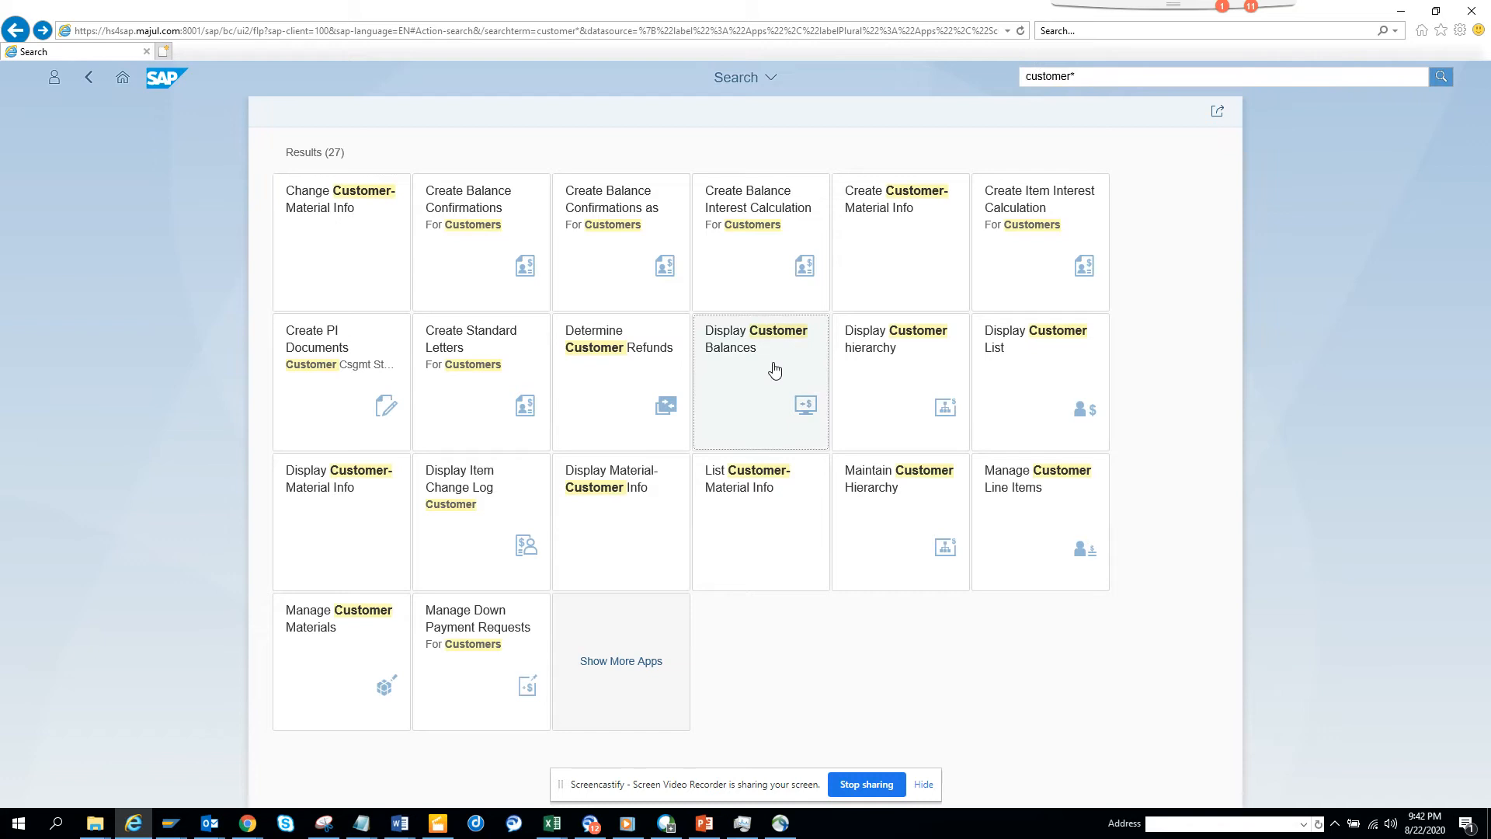
left_click(761, 382)
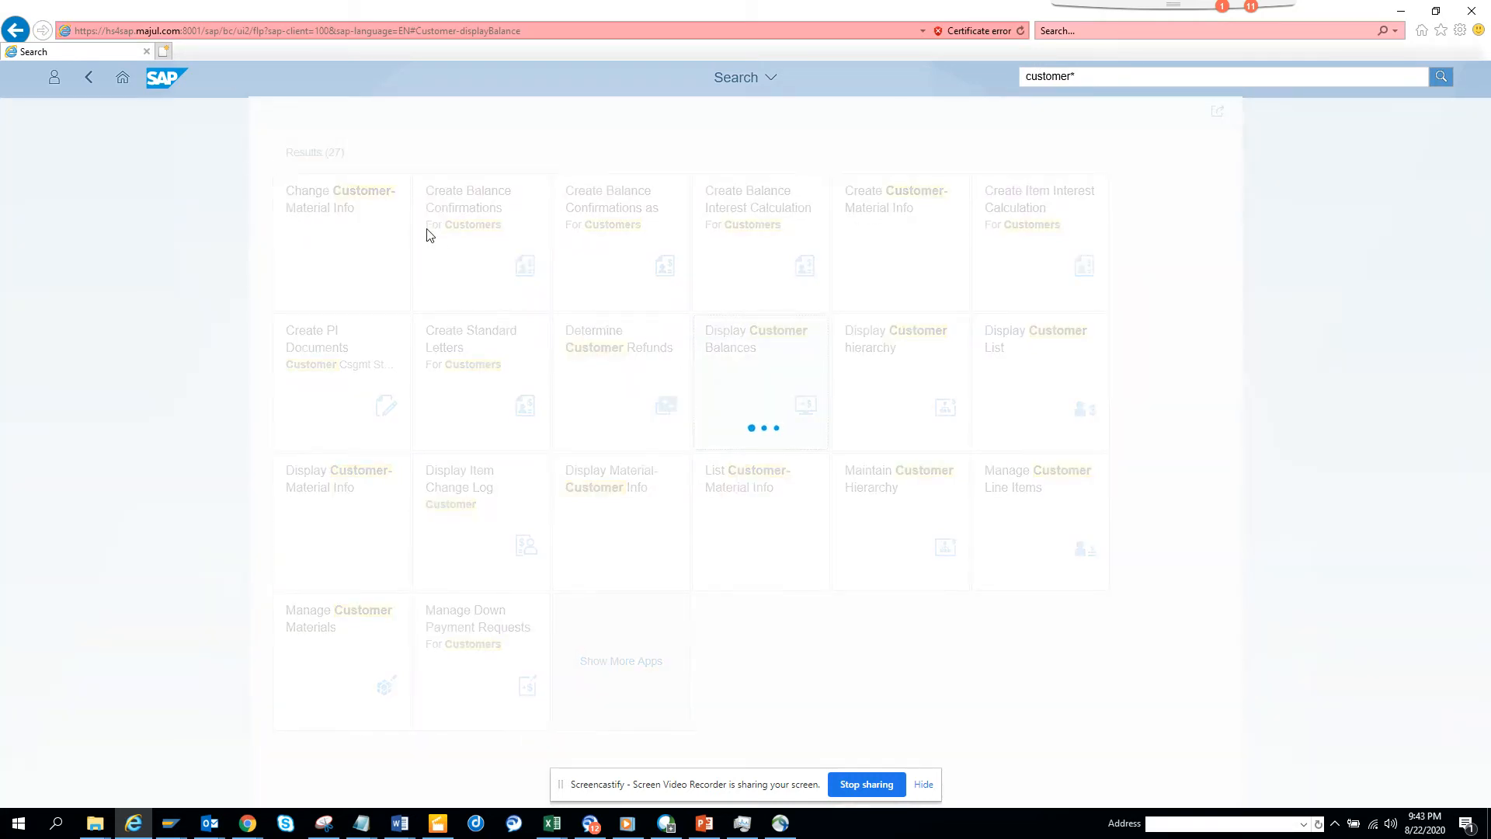
left_click(760, 379)
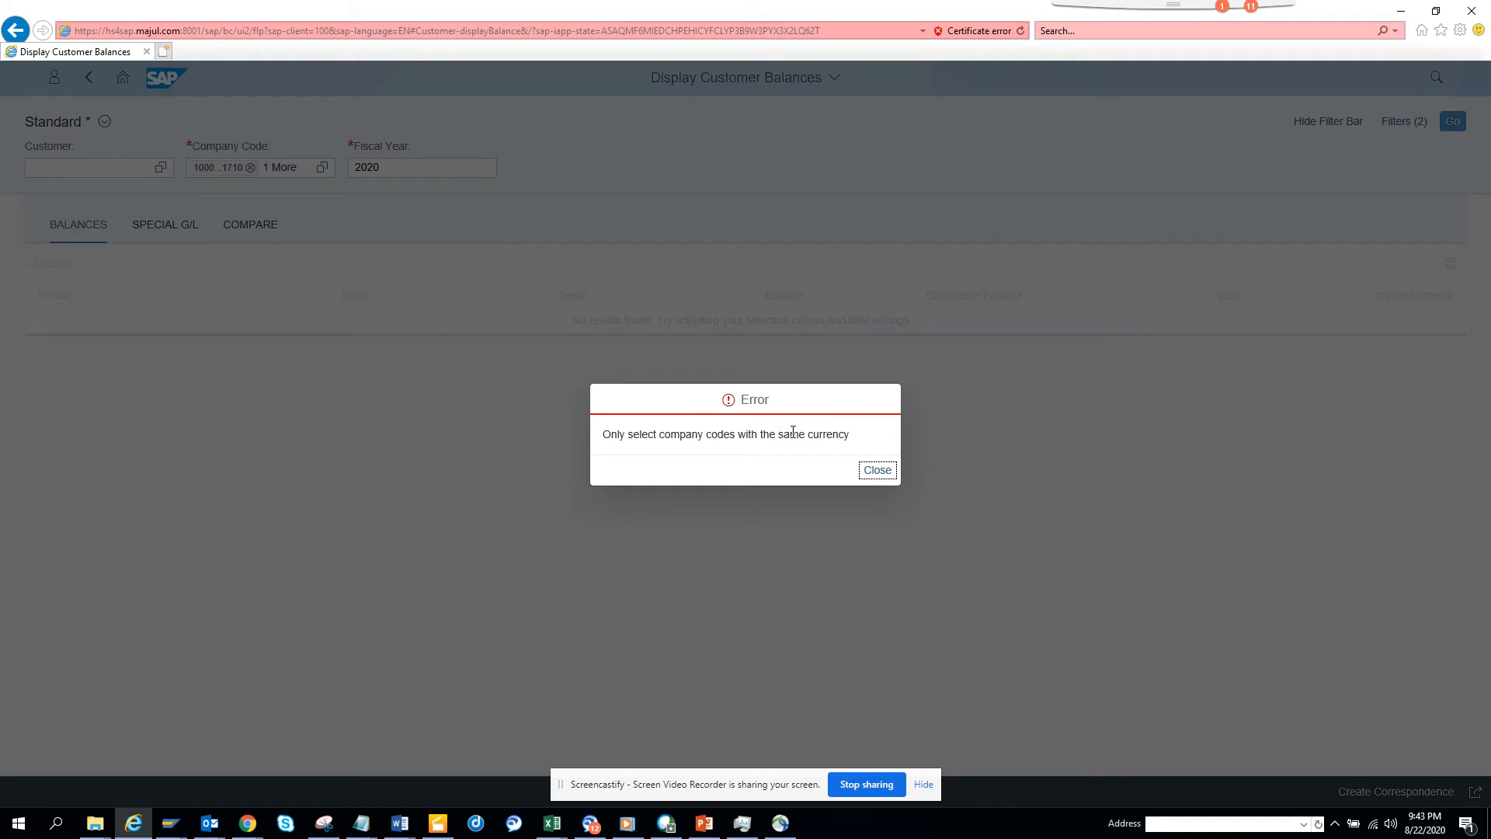
left_click(878, 469)
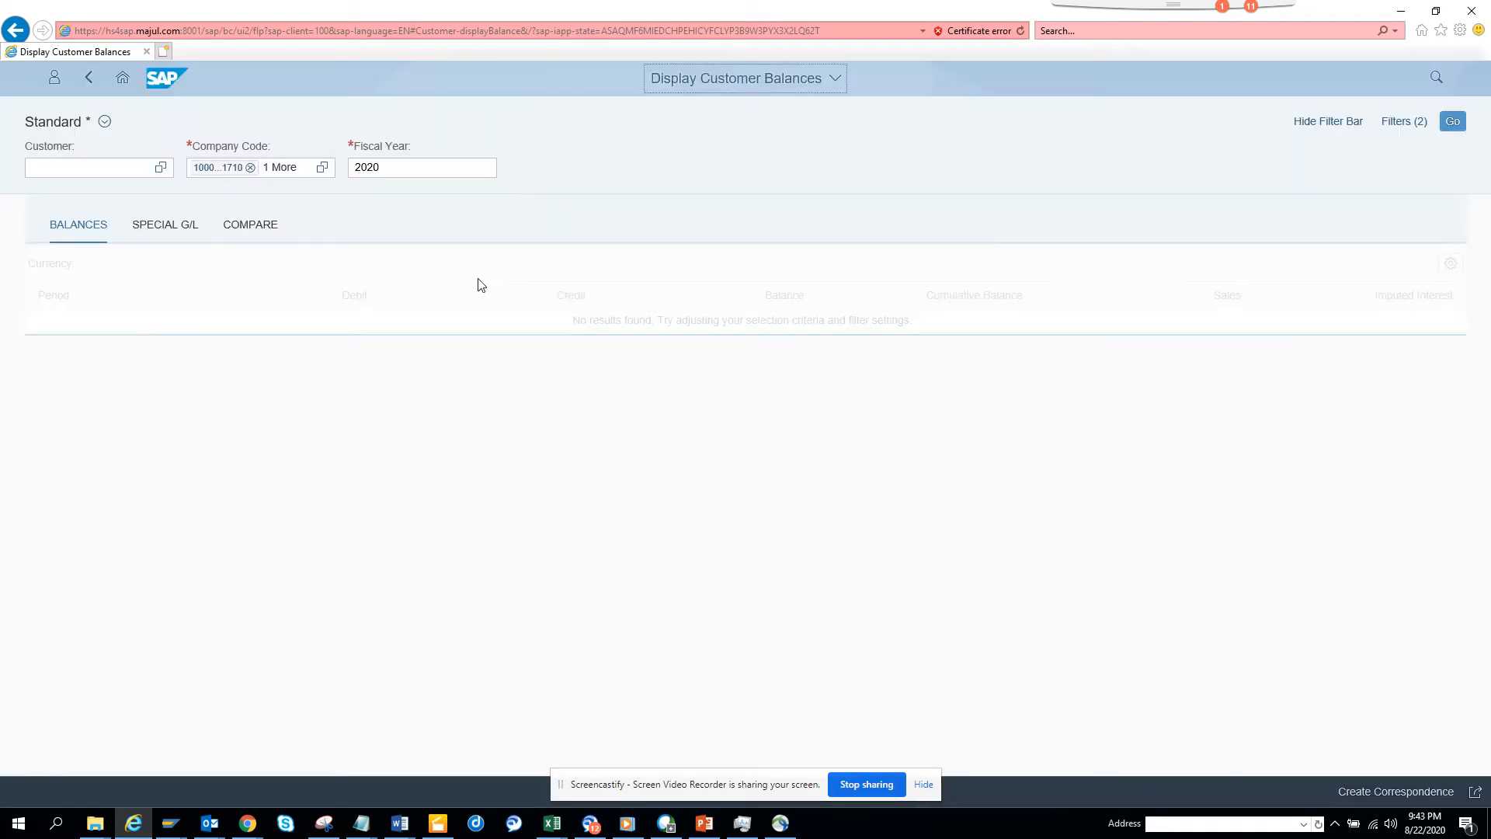
mouse_move(236, 180)
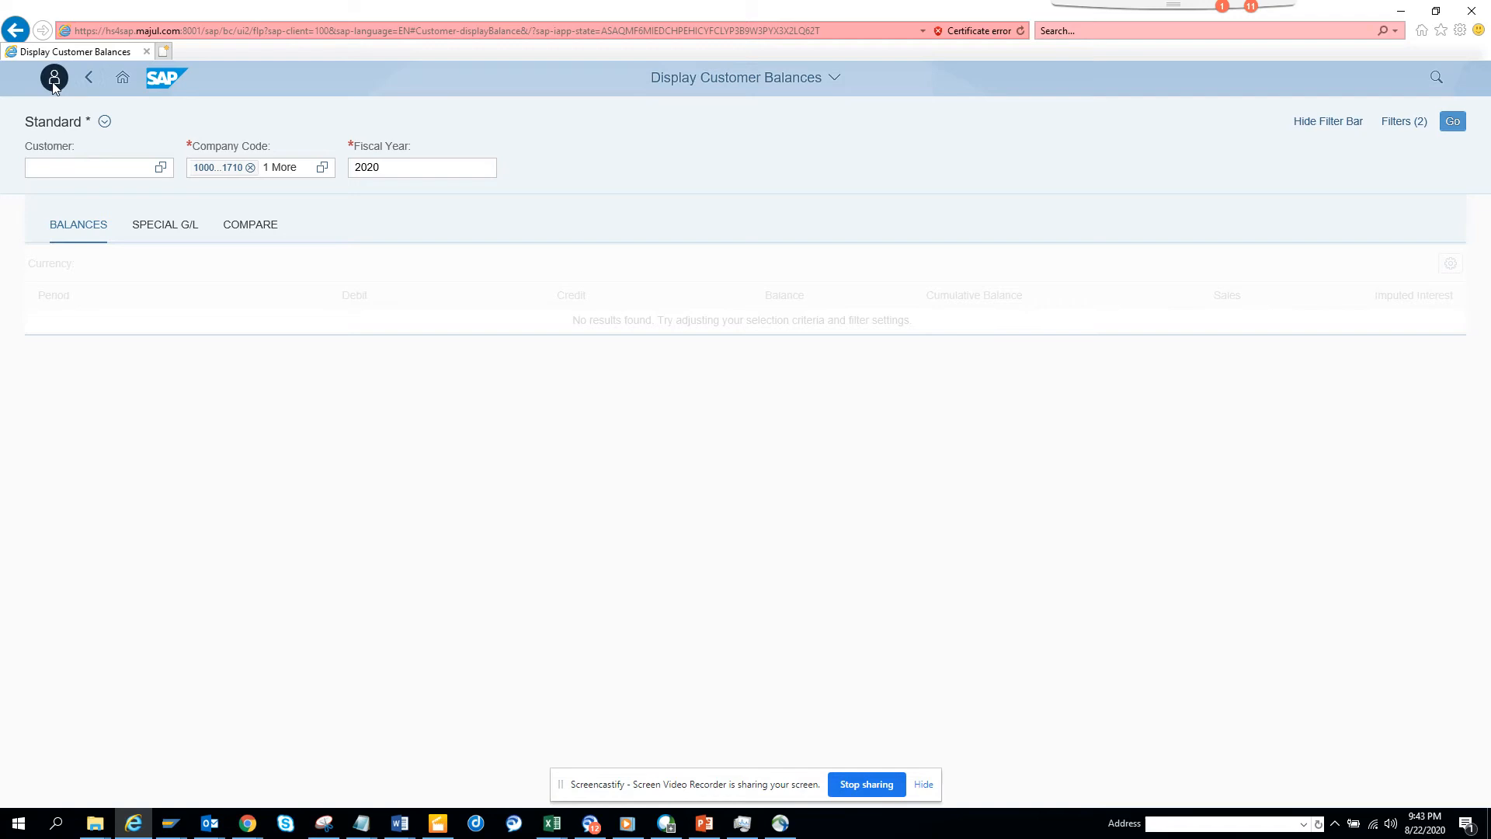
Return to Default Values in user settings and bring up the additional Company Code range 1000 to 1710.
left_click(55, 78)
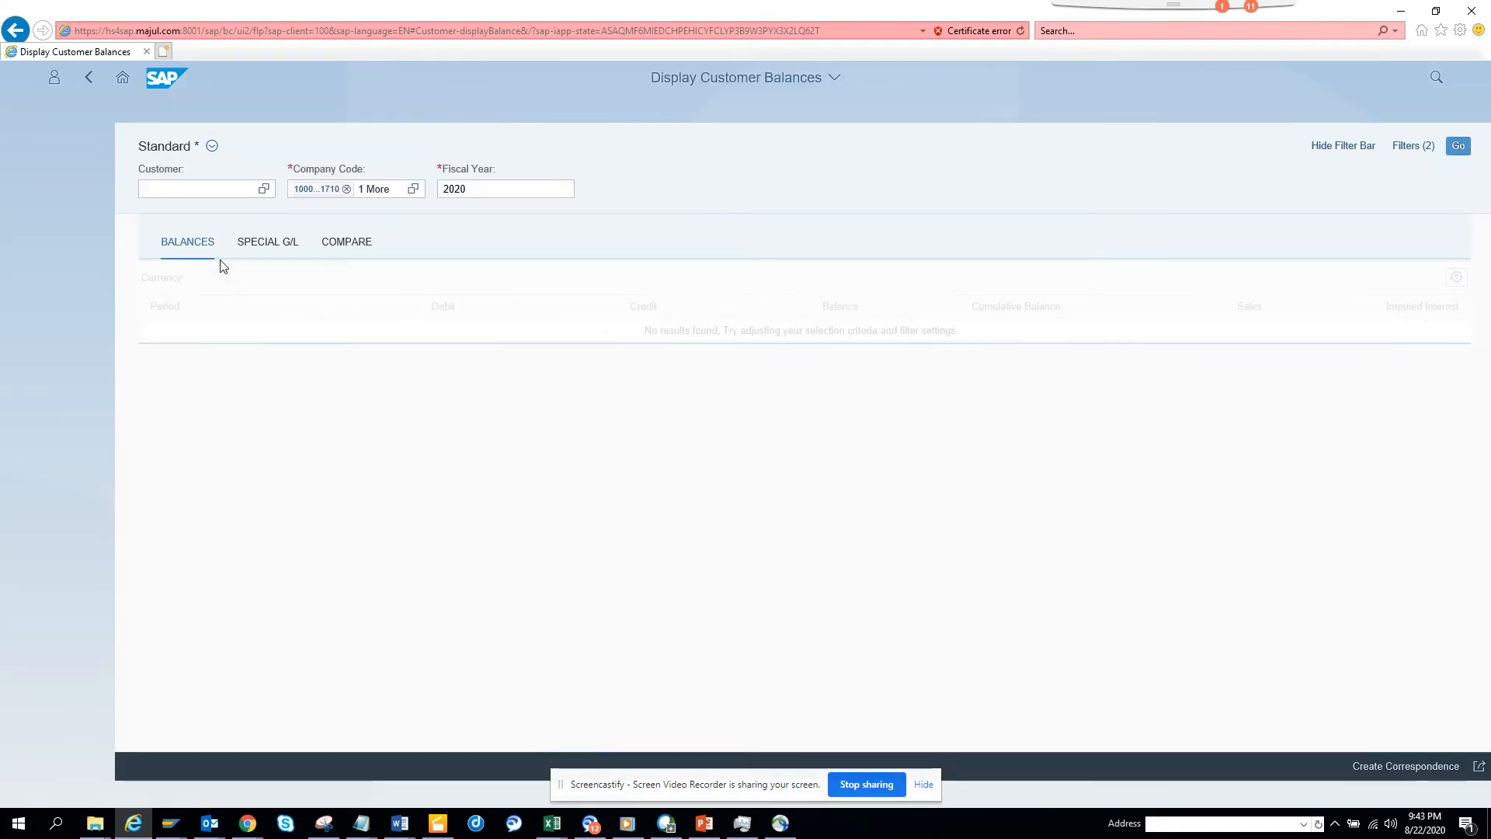
left_click(52, 78)
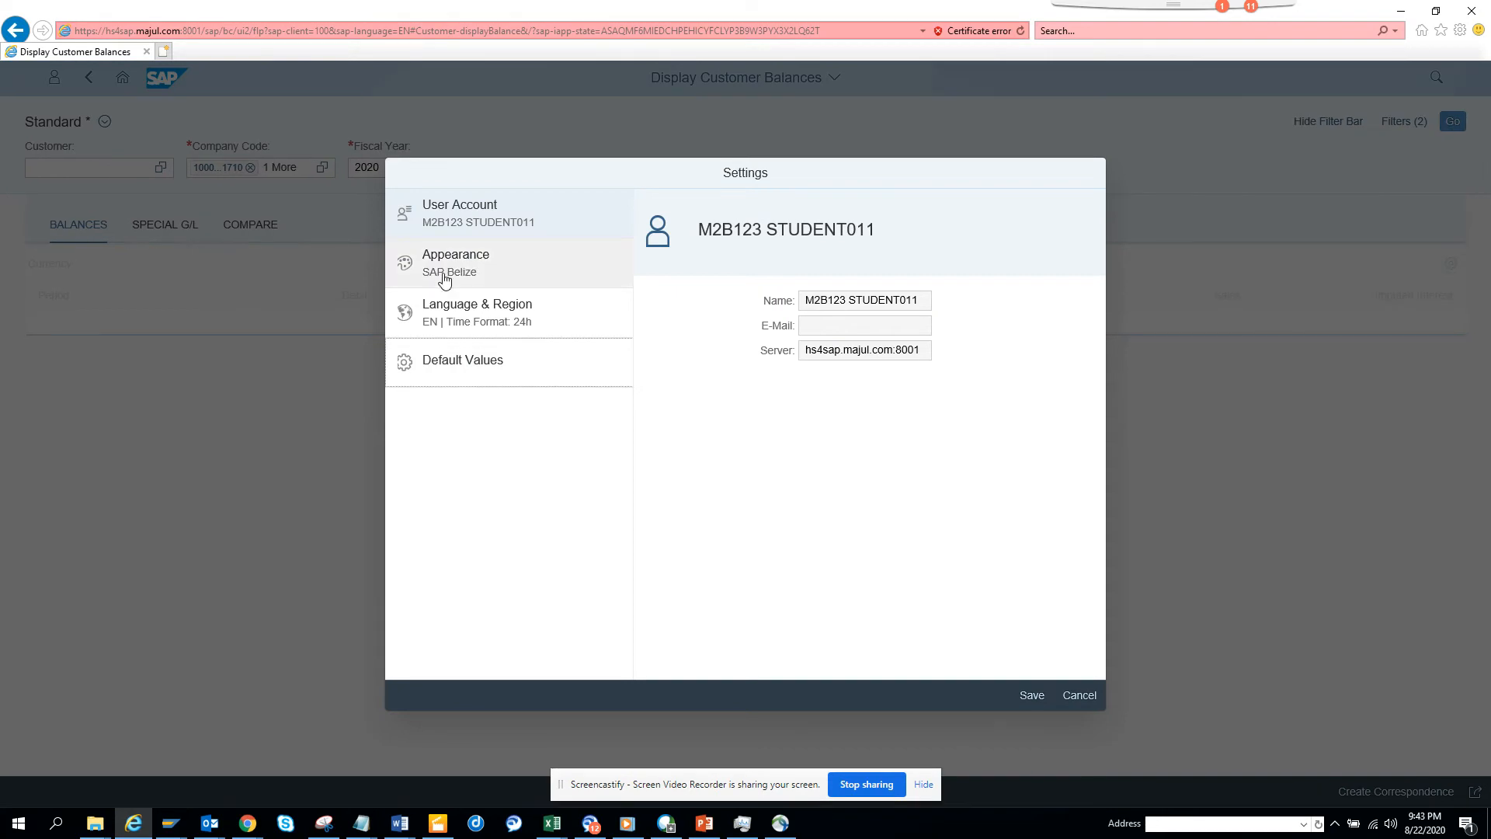
left_click(462, 361)
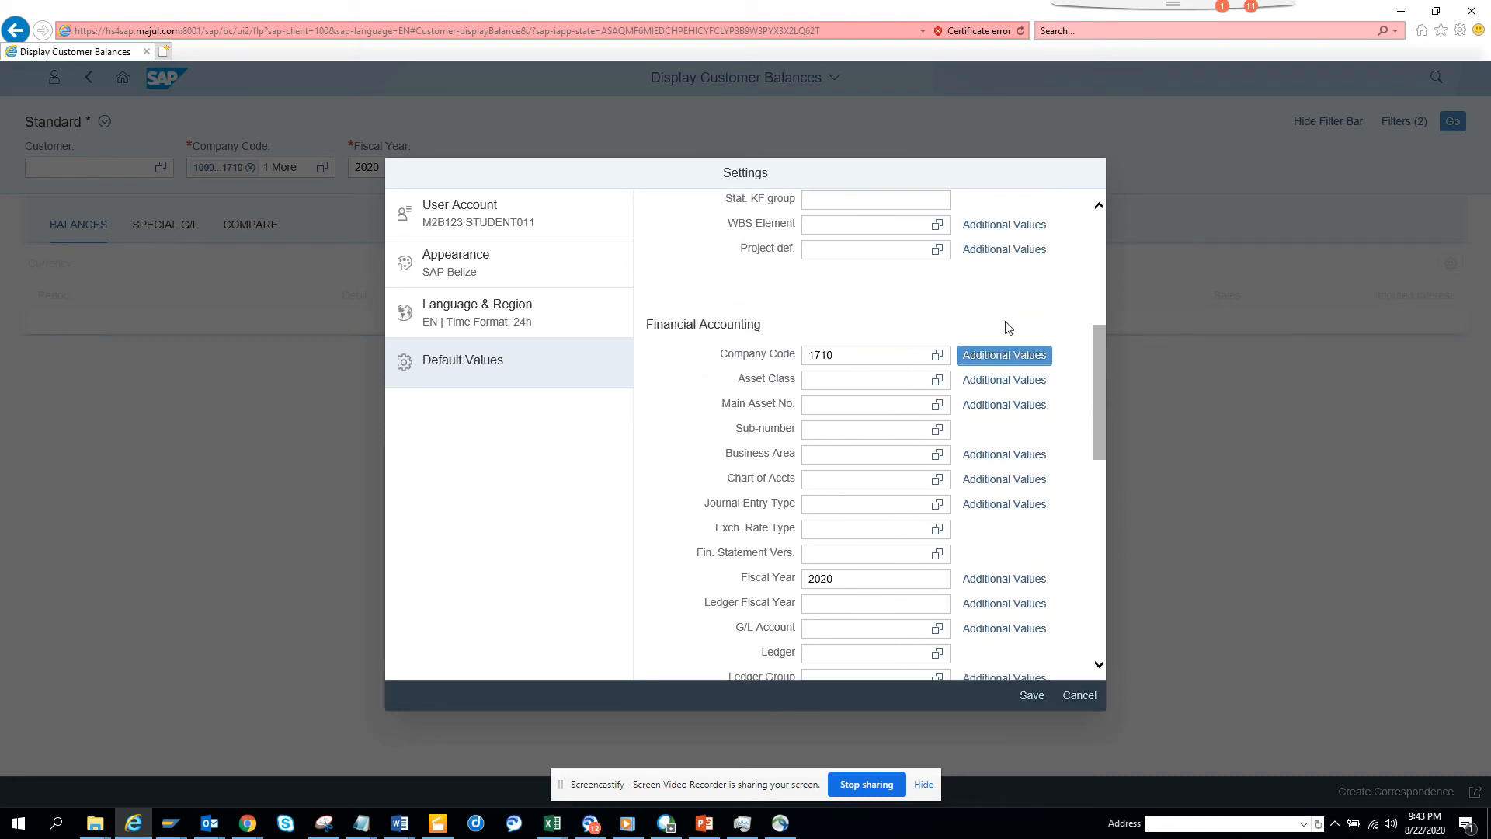
left_click(1003, 354)
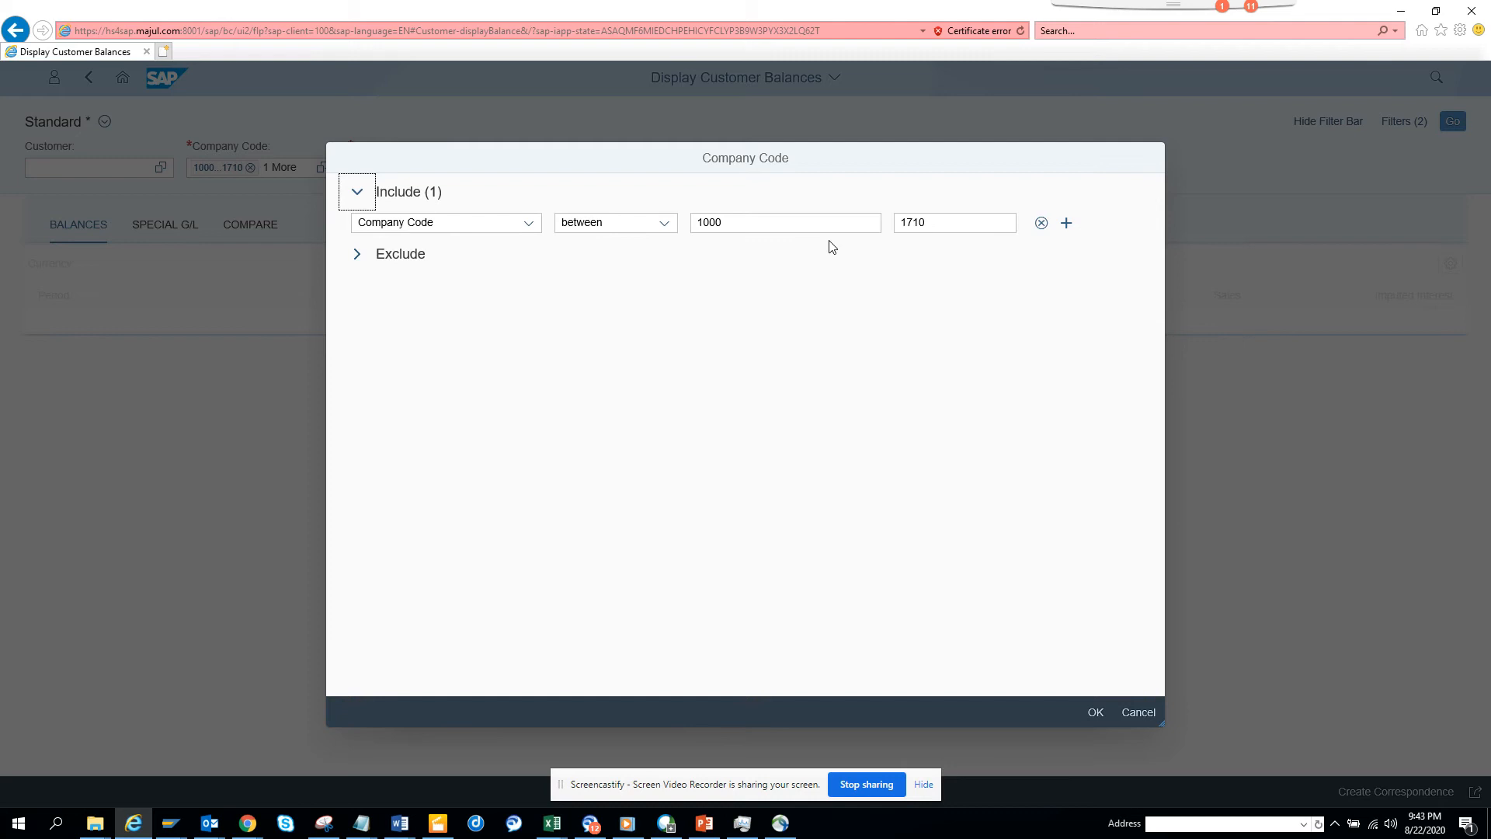
Change the lower bound of the company code range from 1000 to 1700.
left_click(784, 223)
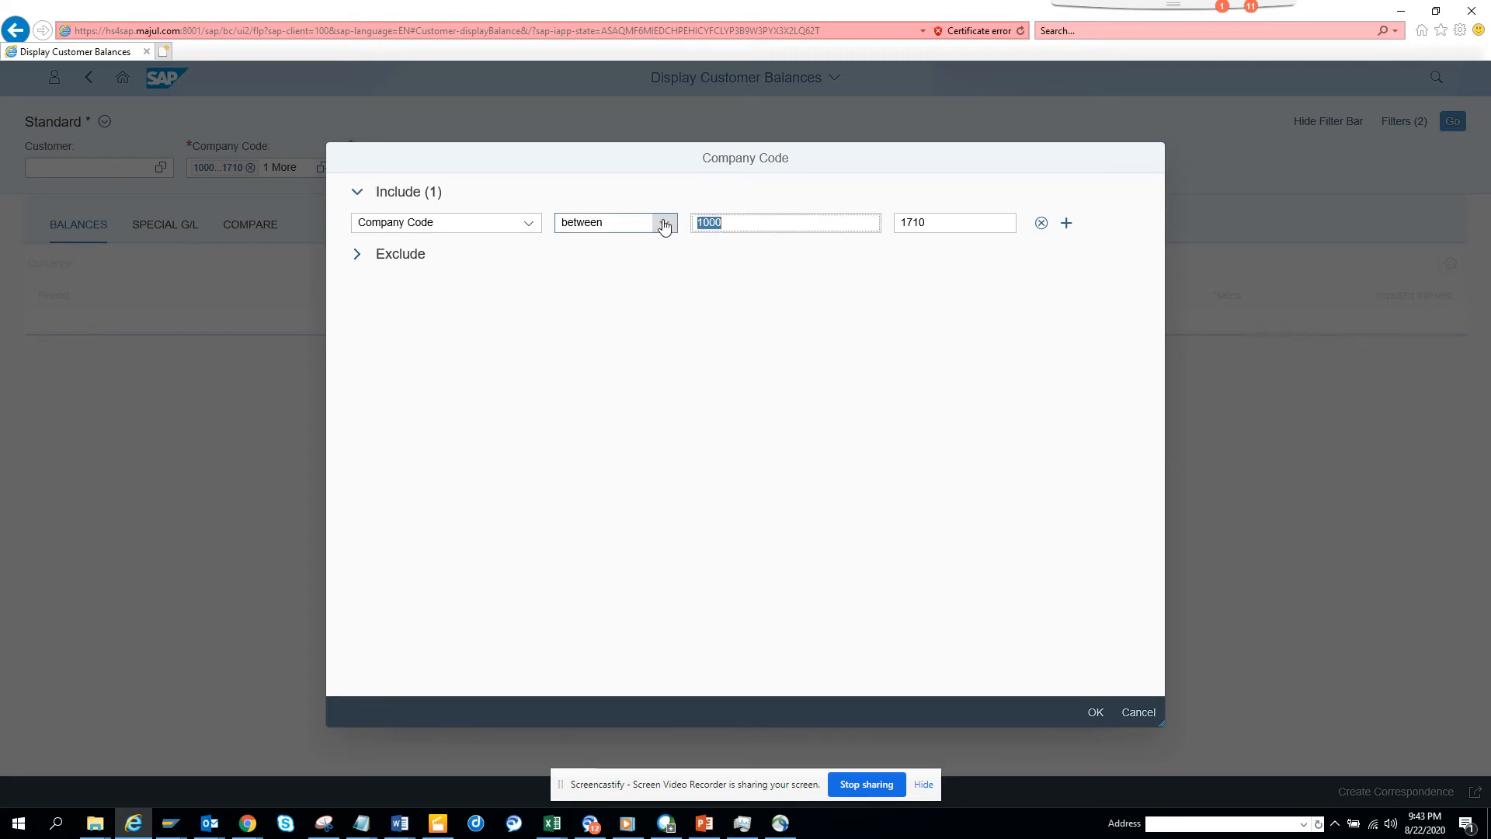
type("1700")
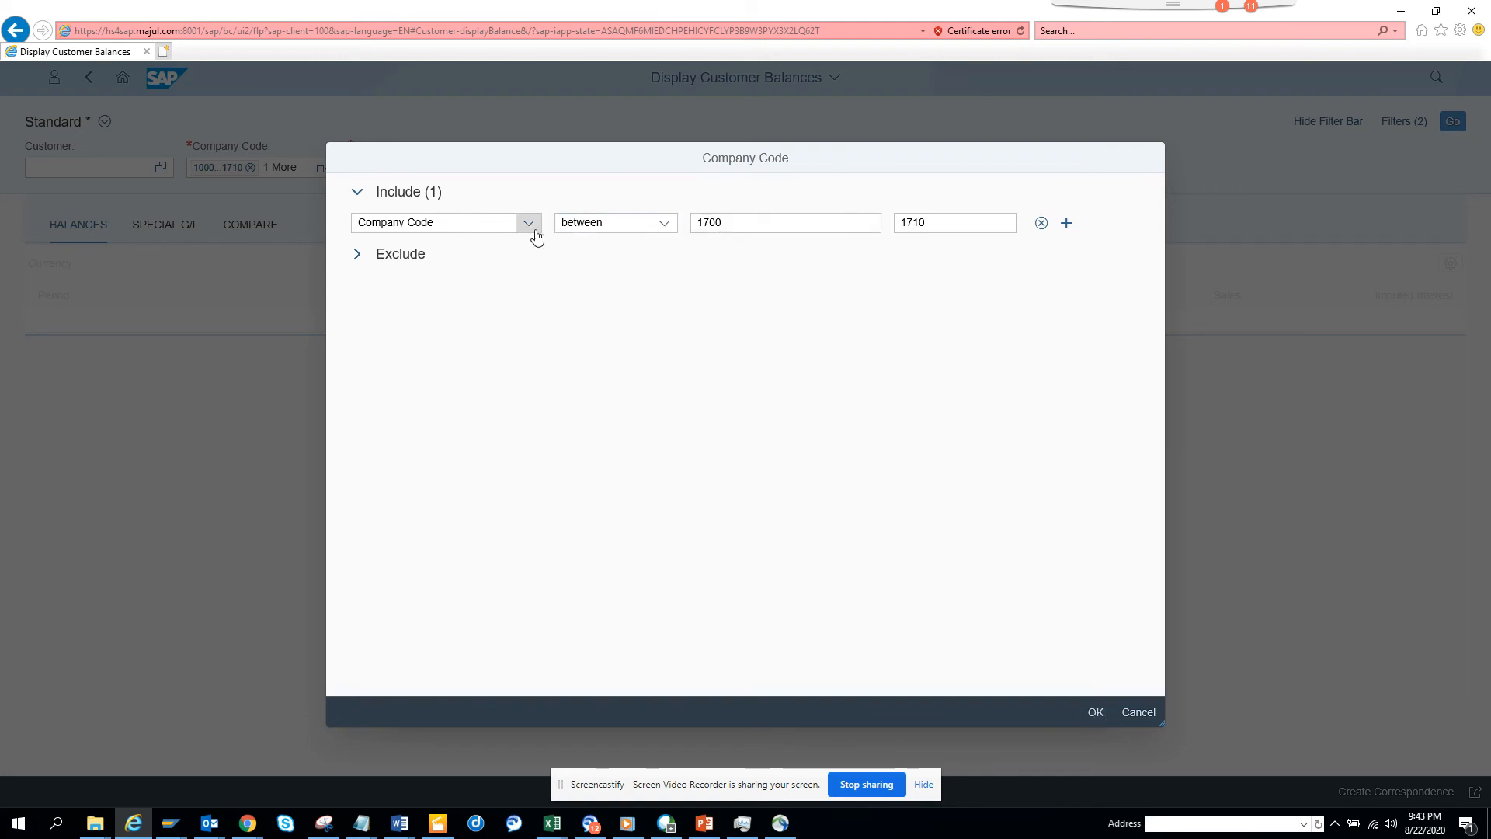
mouse_move(661, 285)
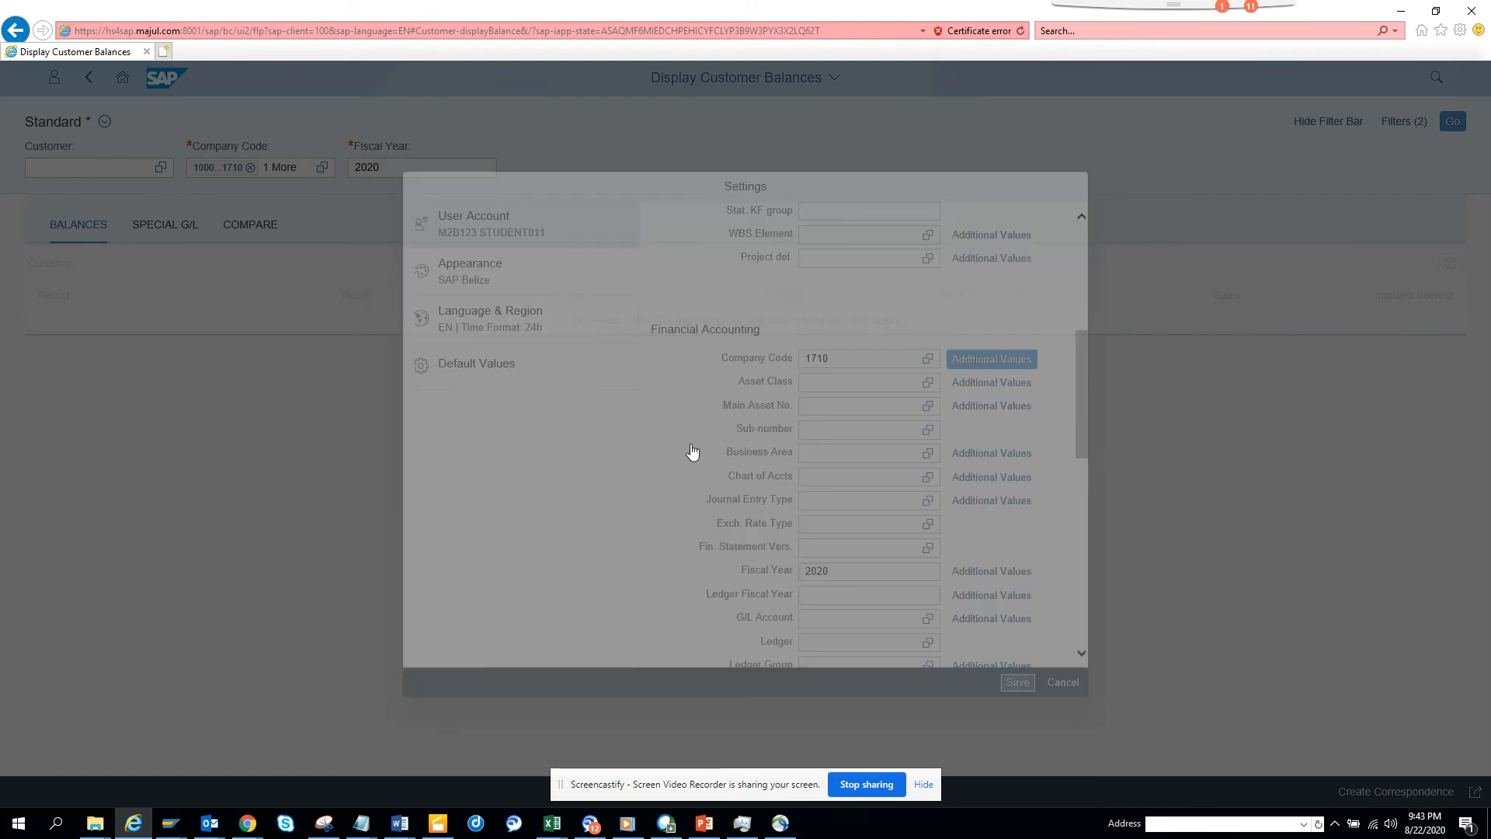
Save the settings and reopen Display Customer Balances, now prefilled with company codes 1700 to 1710.
left_click(1017, 682)
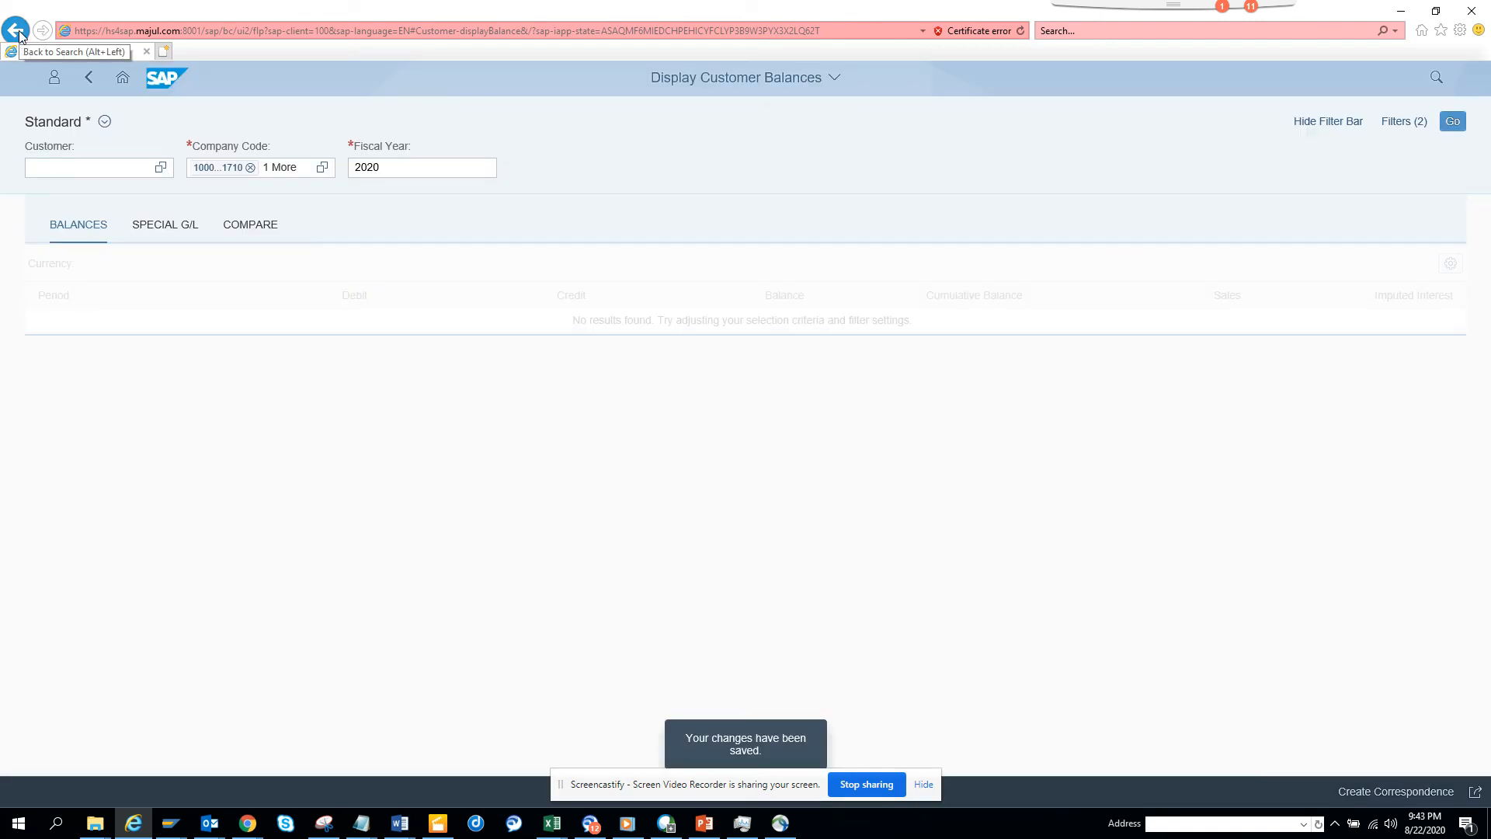
left_click(14, 28)
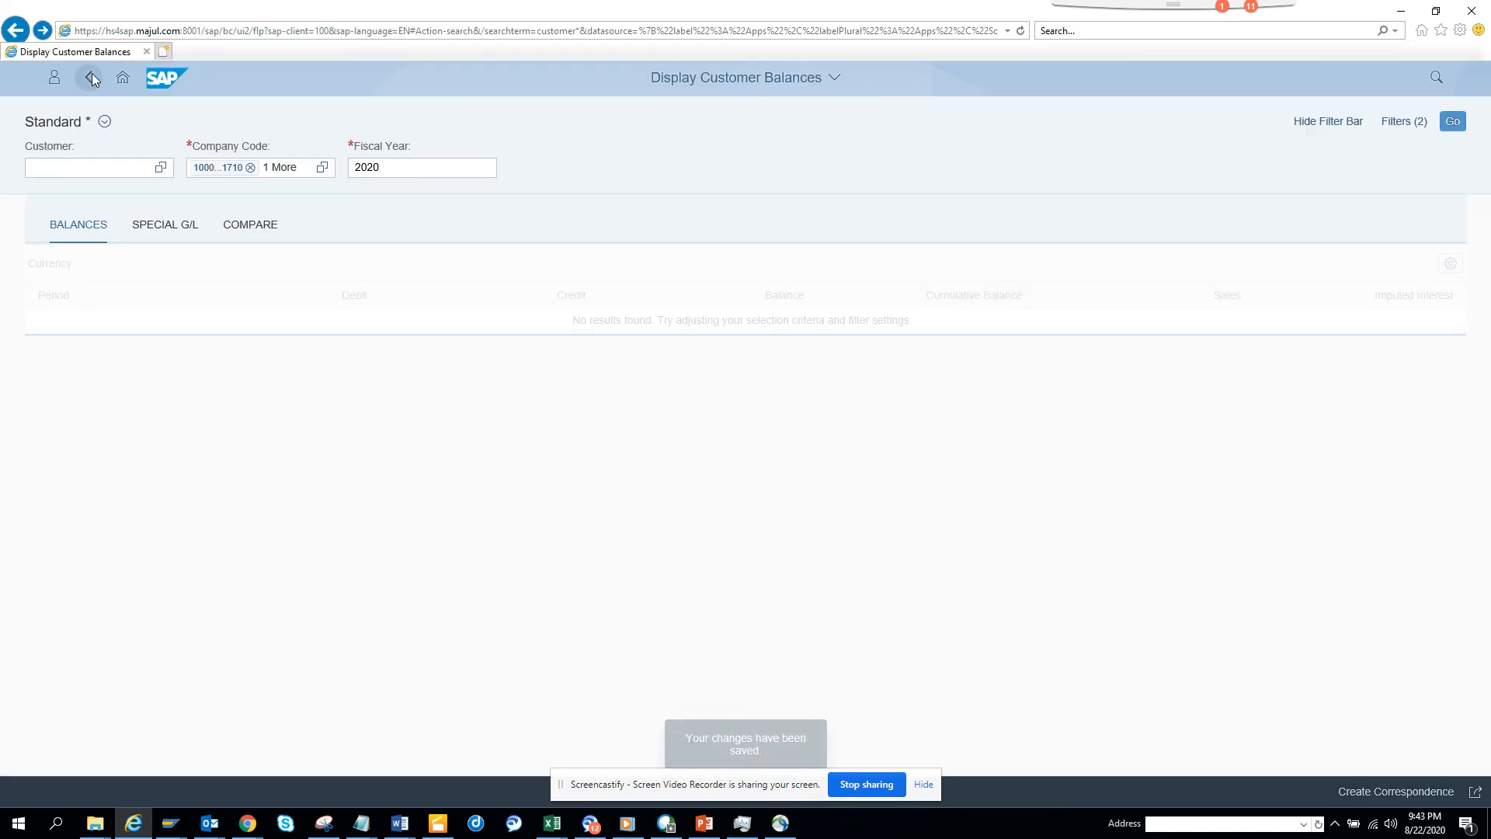
left_click(91, 76)
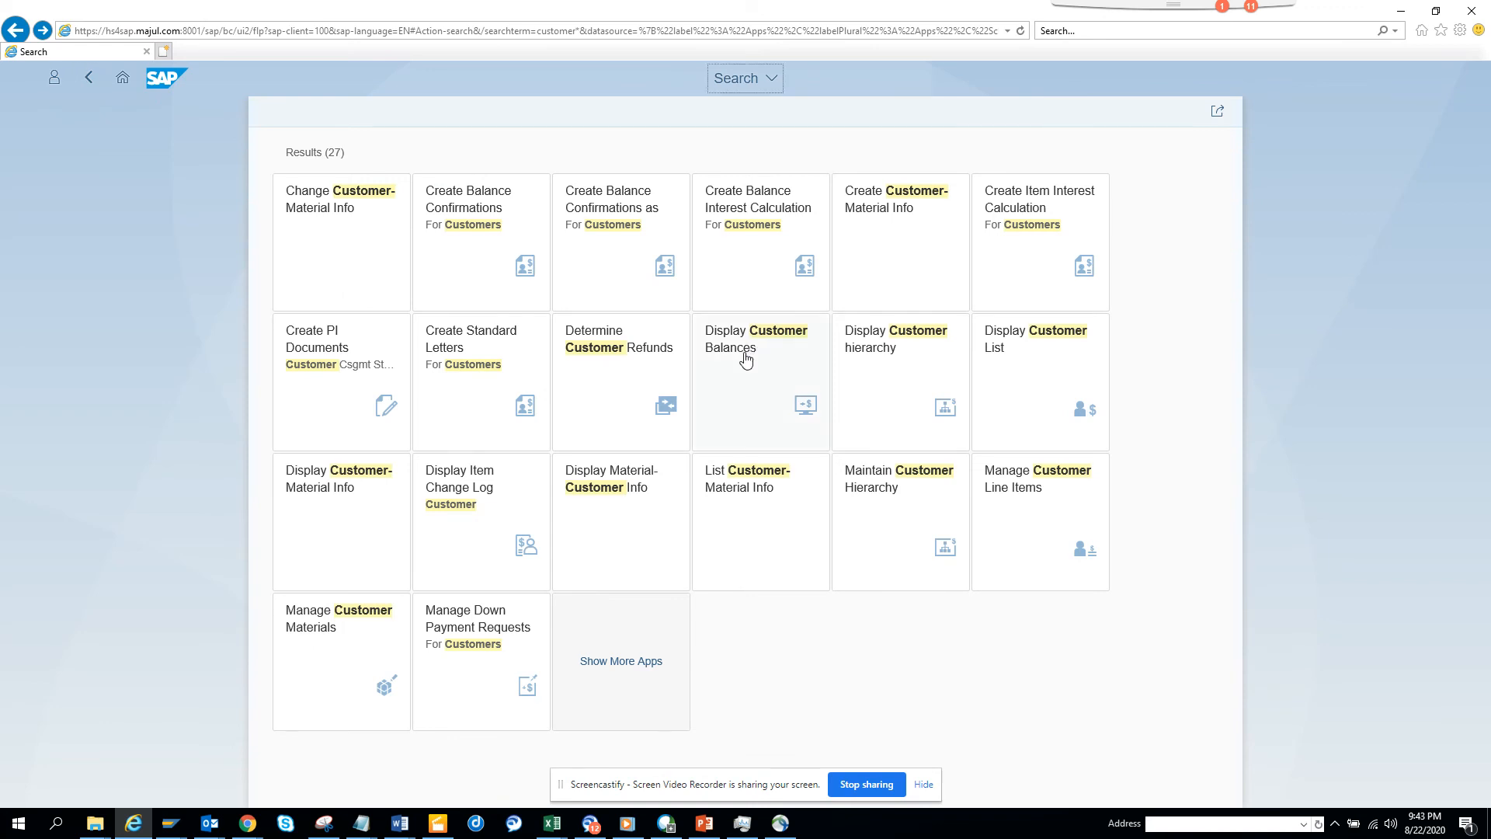
left_click(756, 370)
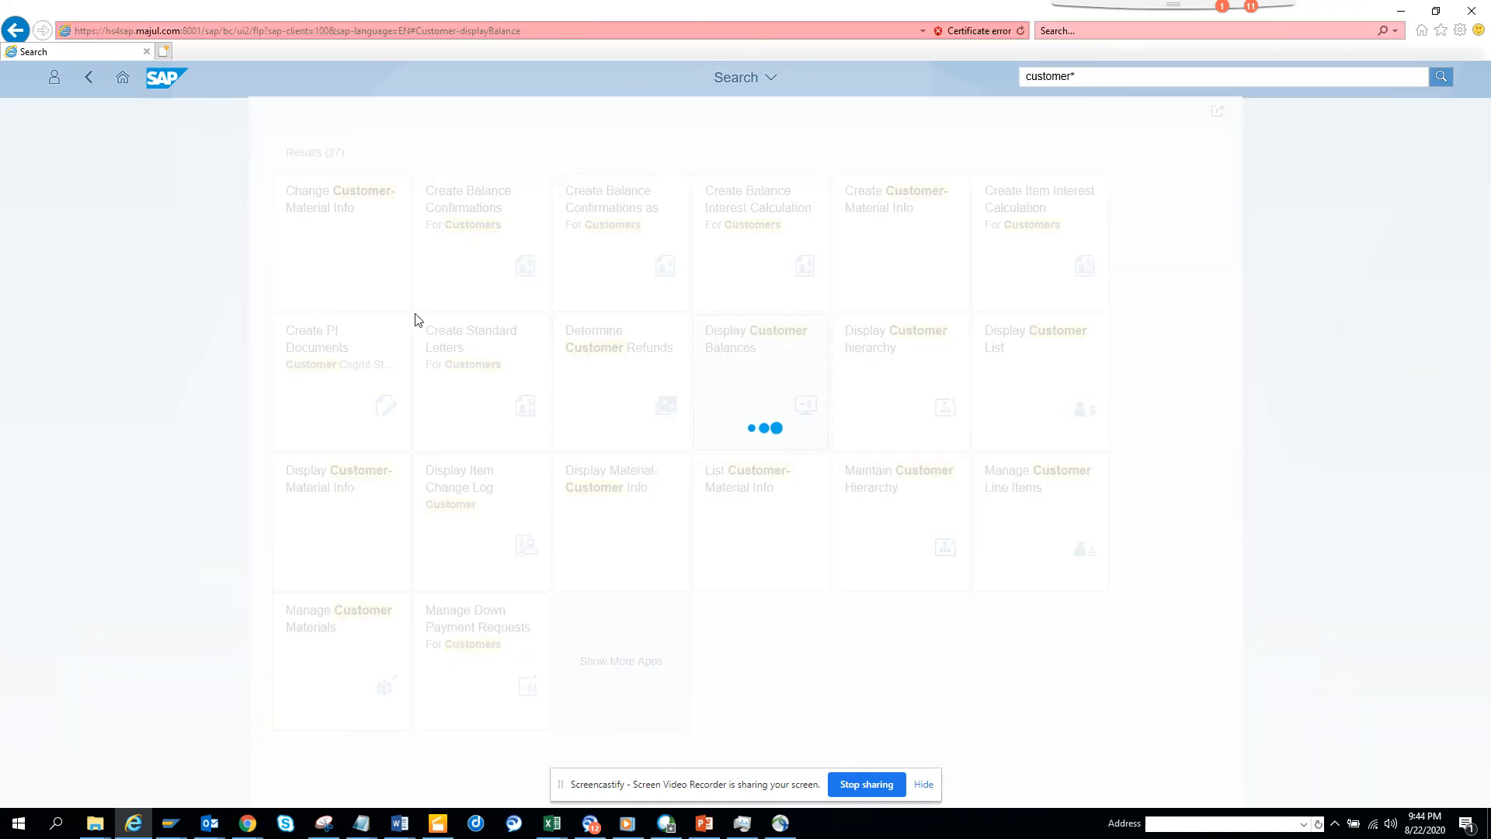
left_click(761, 363)
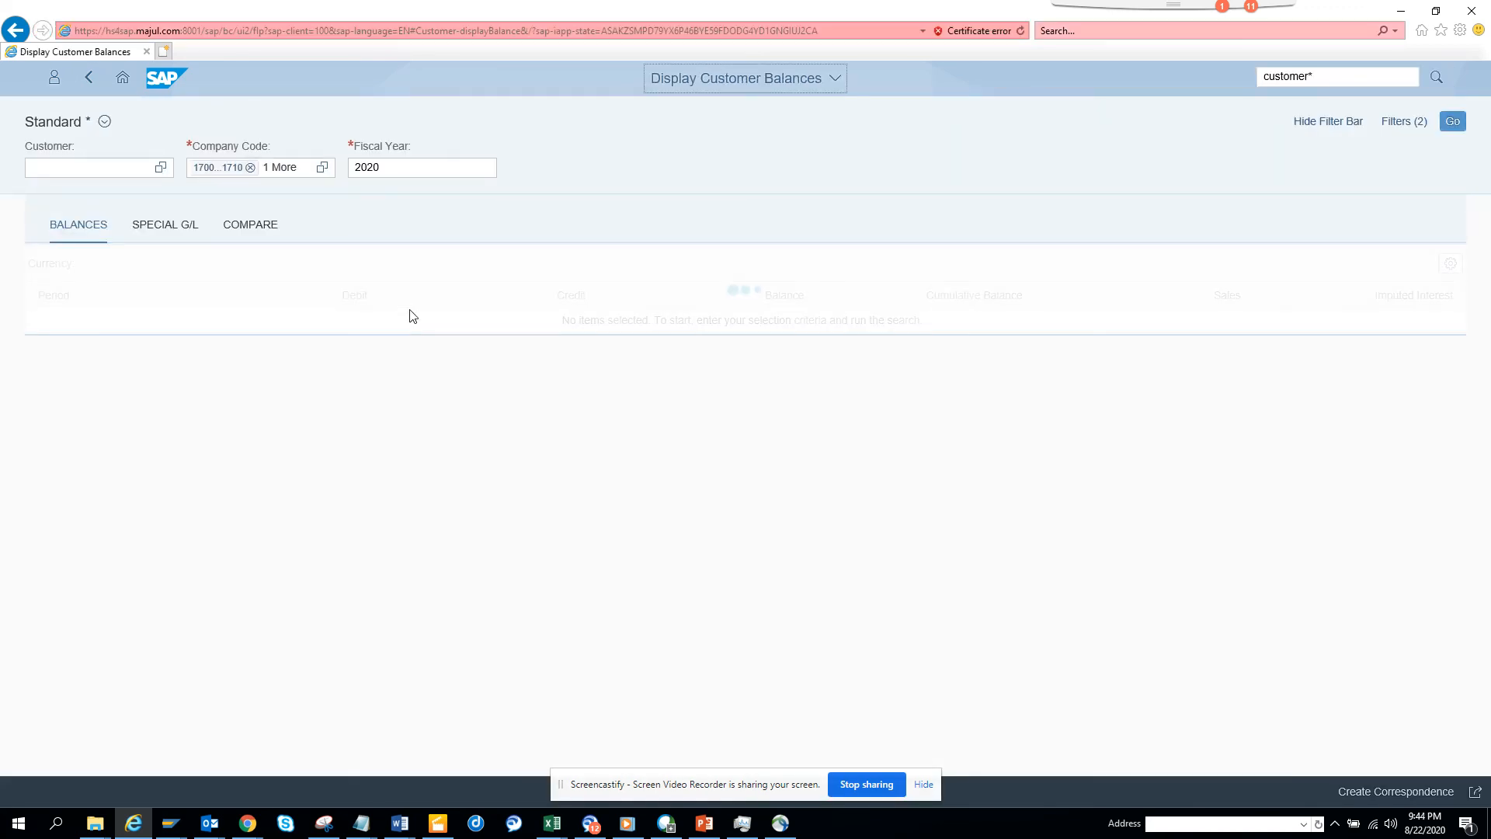
Run the report with Go to show 2020 period balances totaling -989.90 USD.
left_click(1453, 121)
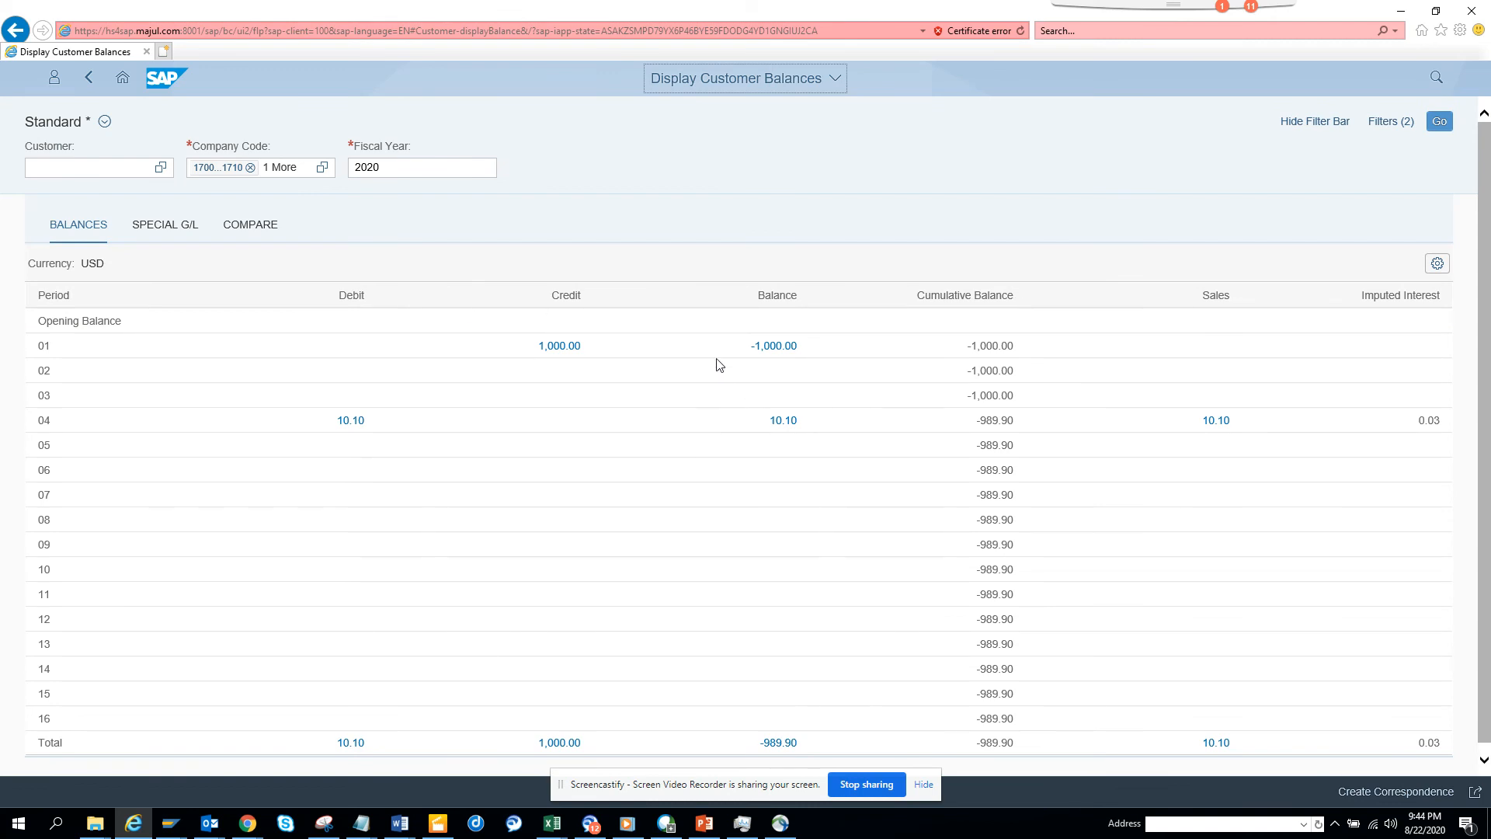
mouse_move(671, 422)
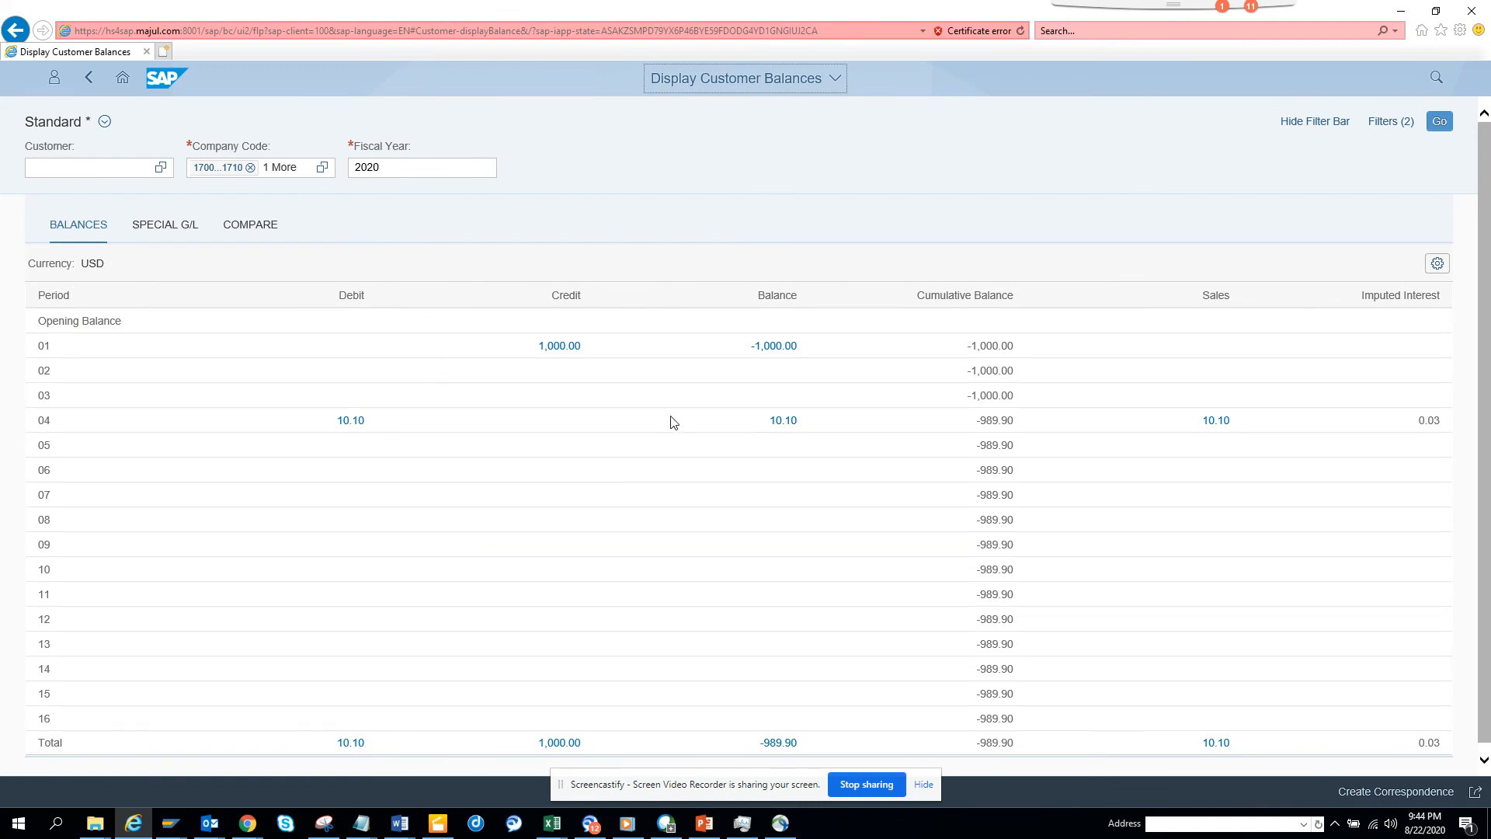
mouse_move(375, 338)
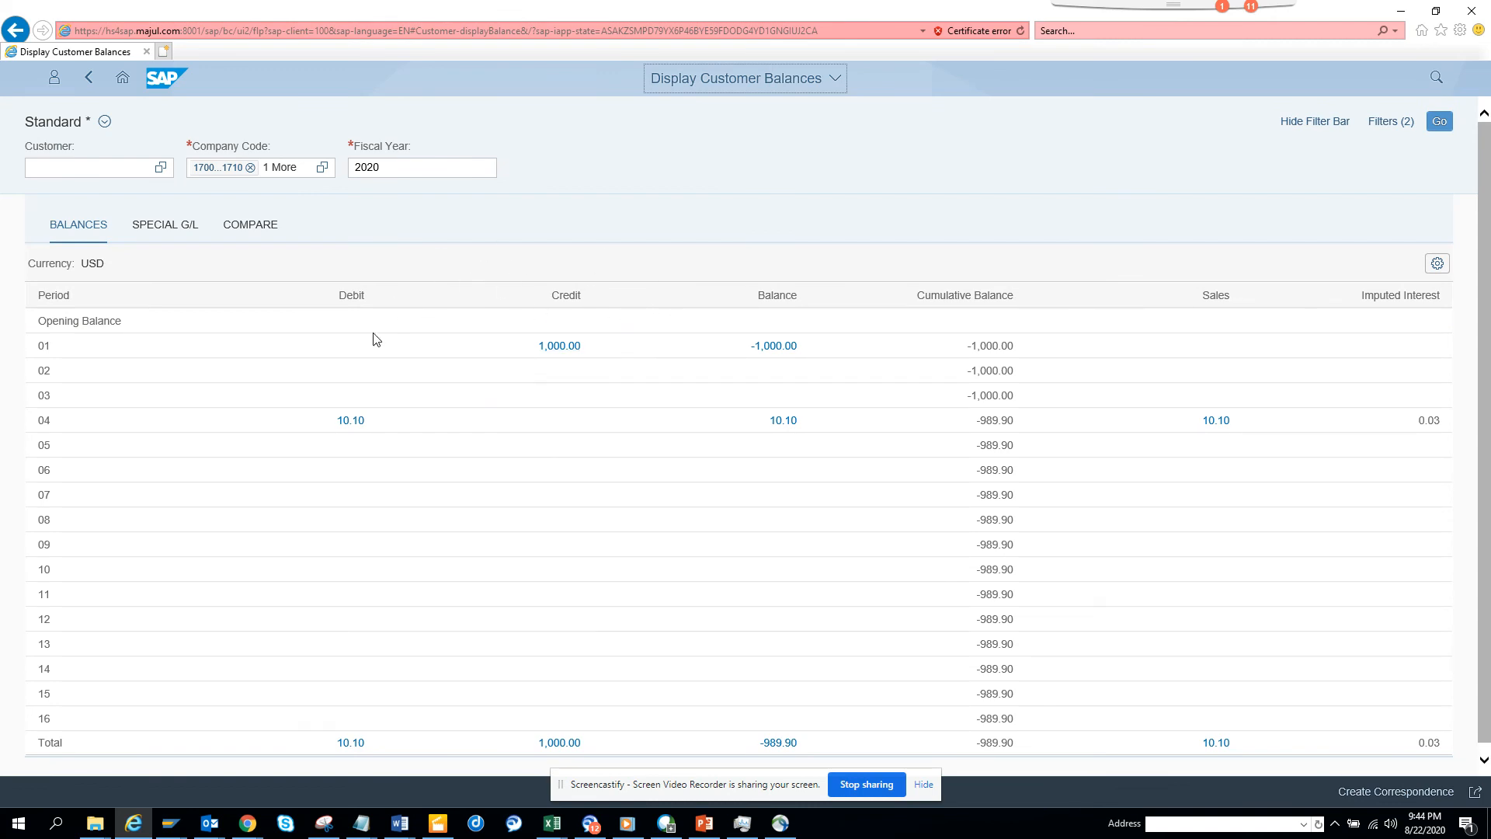
mouse_move(766, 410)
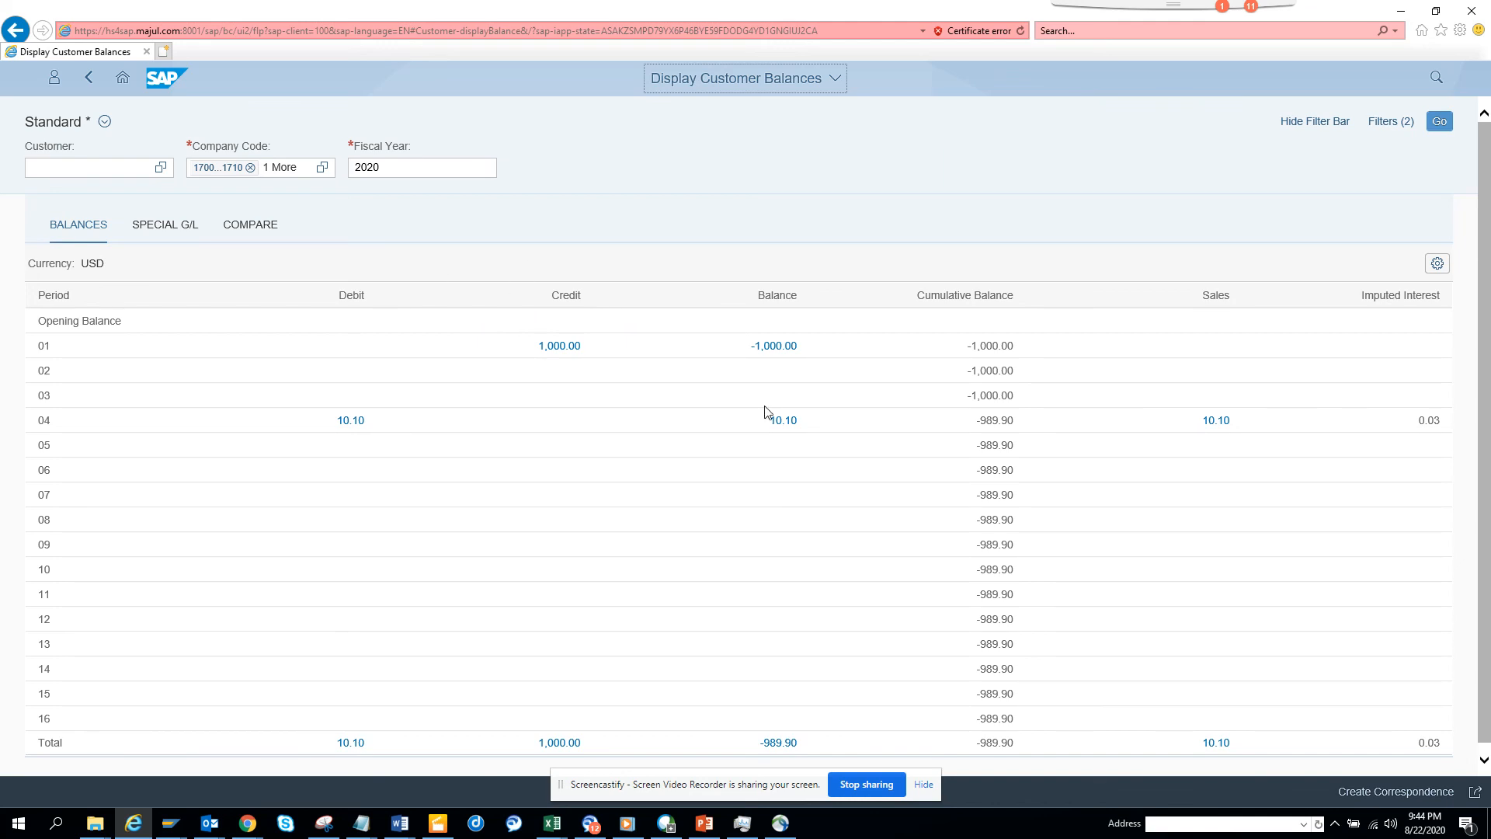